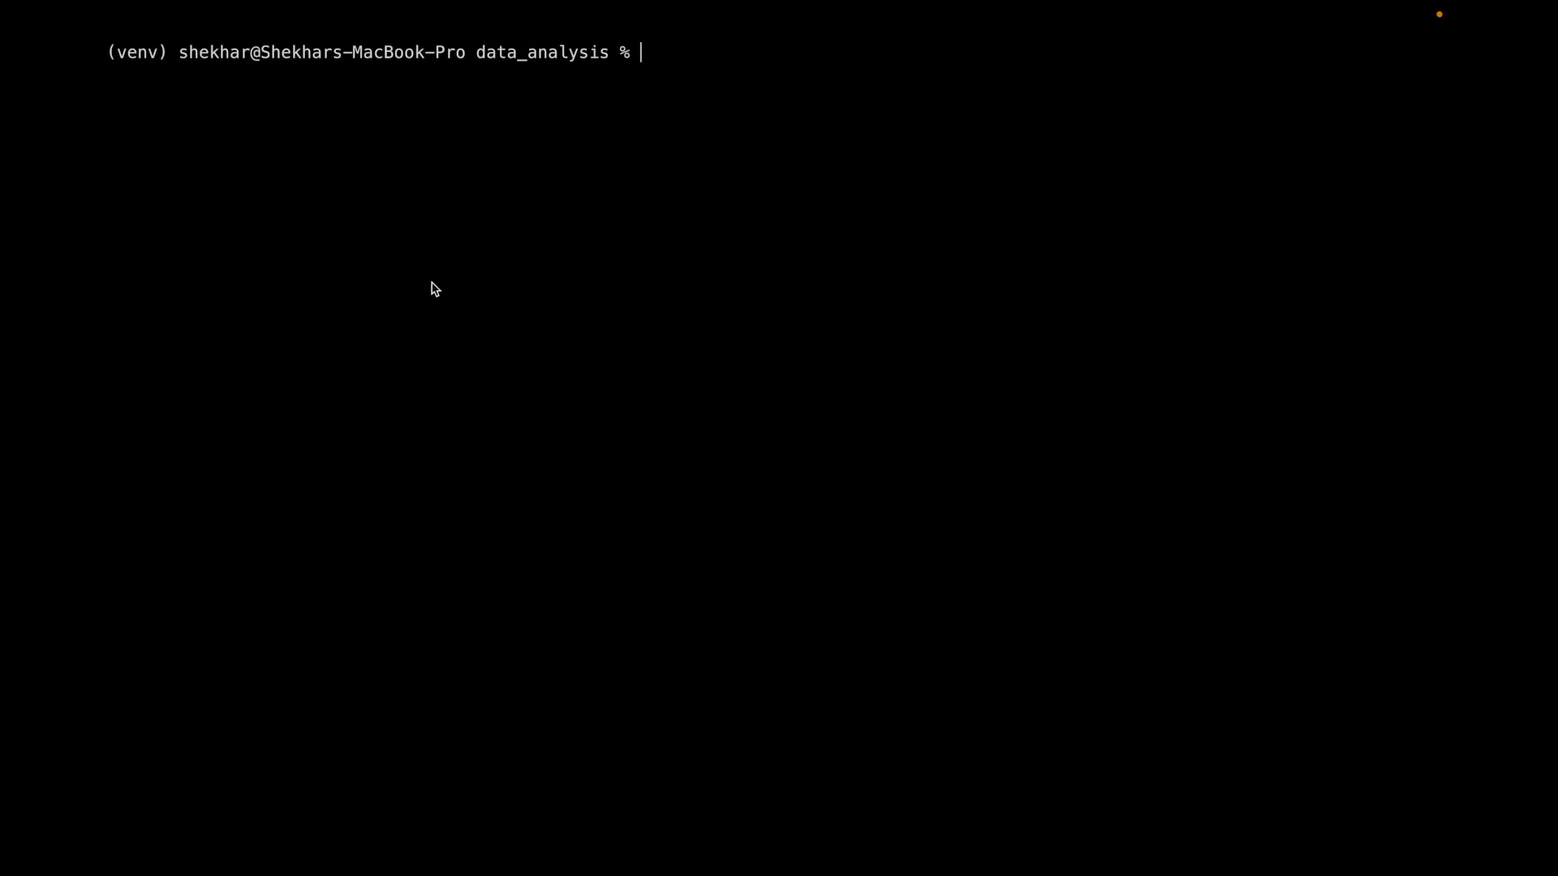
# List duo's default config (openai, gpt-4) and the claude profile's (anthropic, claude-2), then preview AAPL.csv
pyautogui.write('duo')
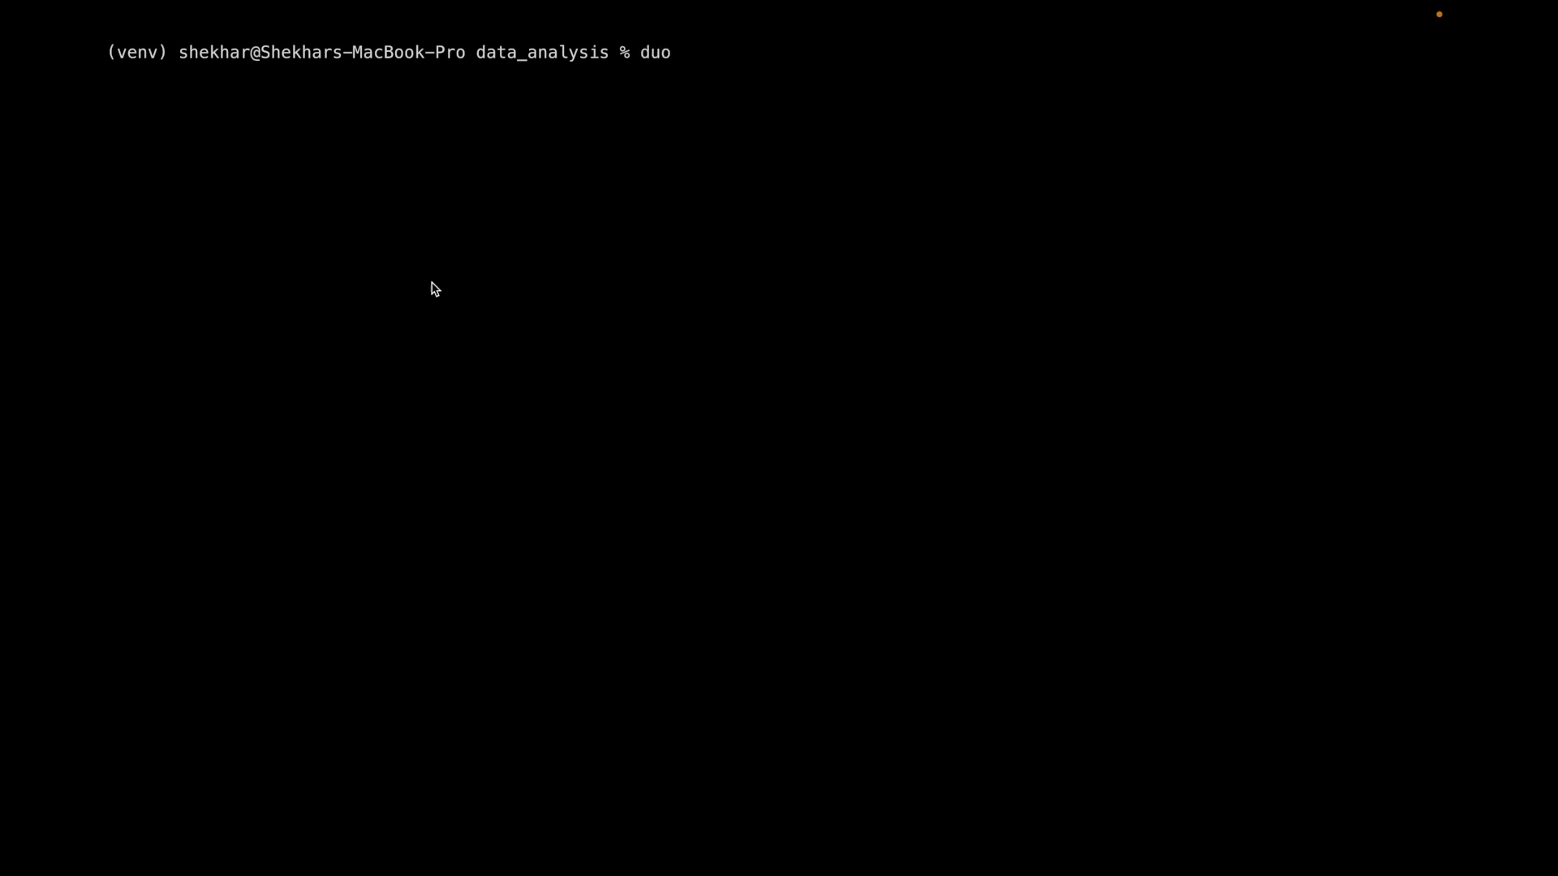
pyautogui.write('config ls')
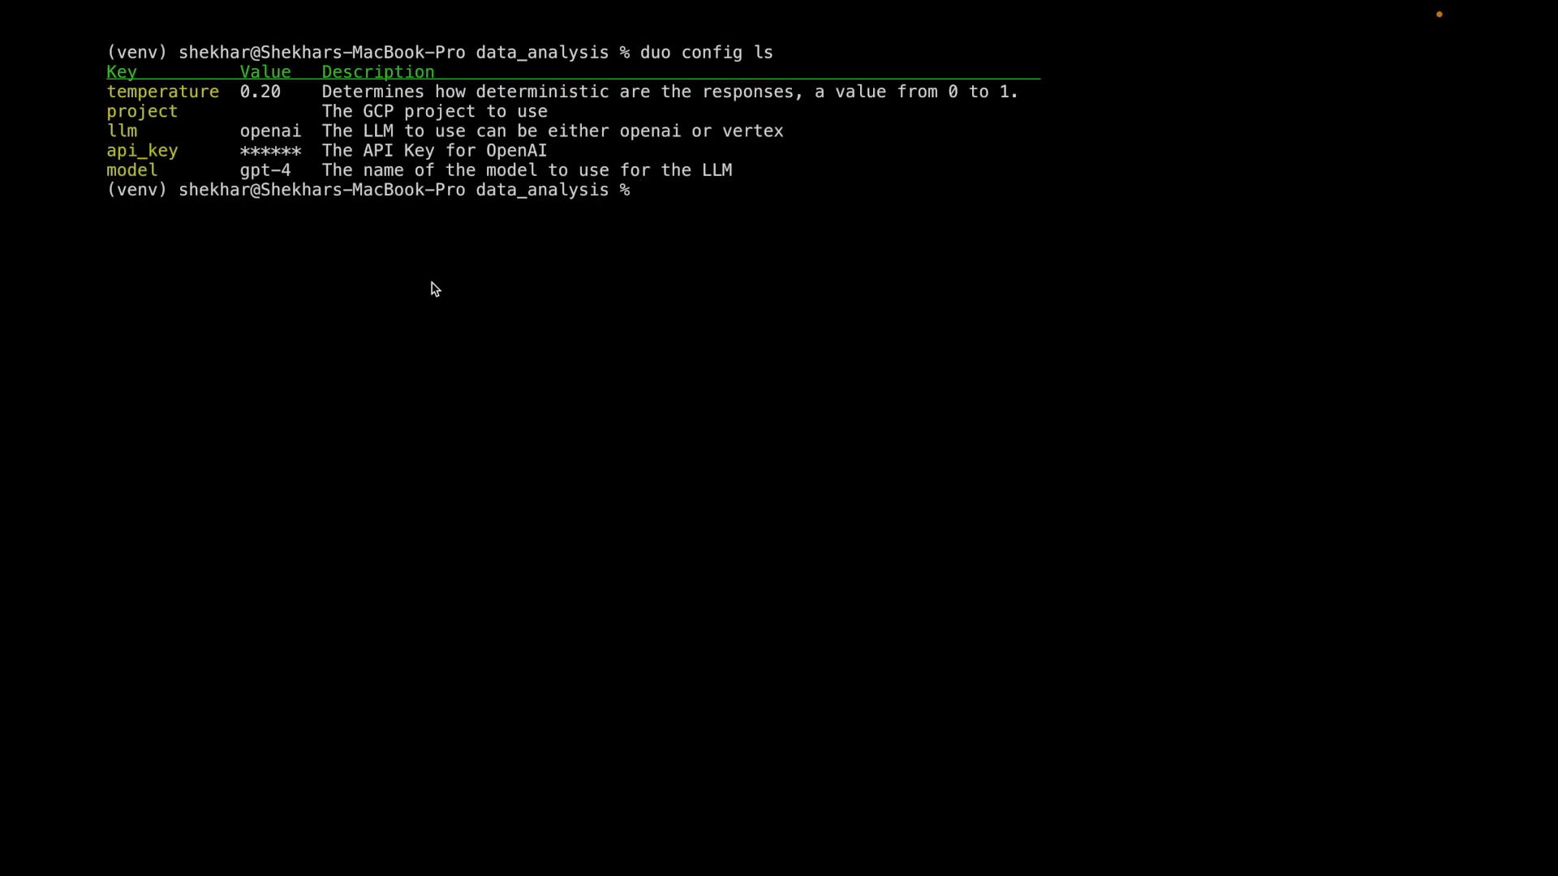
pyautogui.write('duo config ls --p')
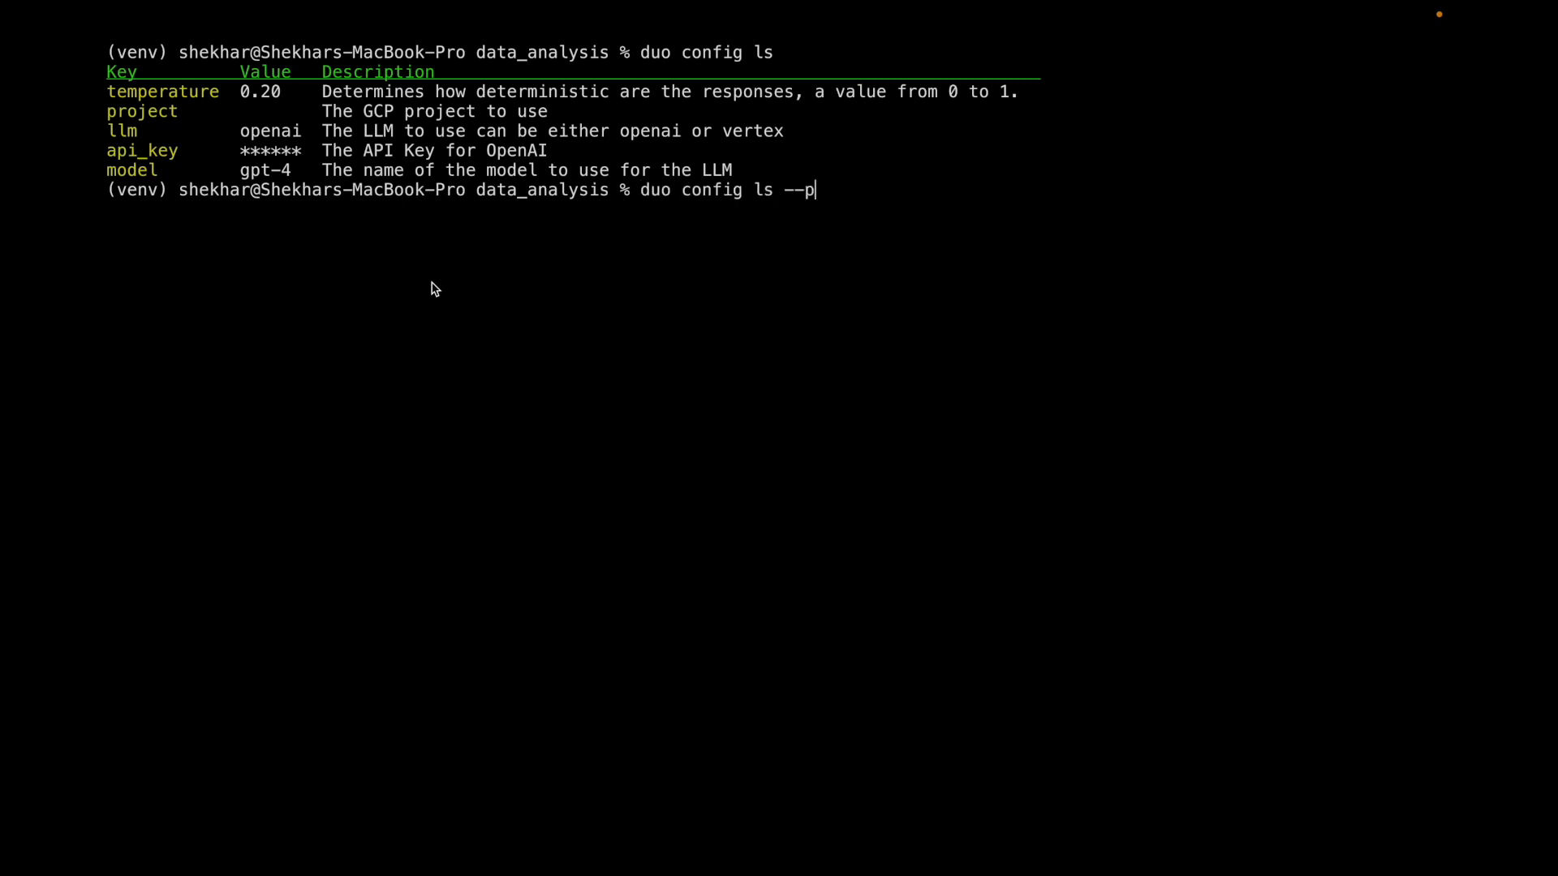
pyautogui.write('rofile c')
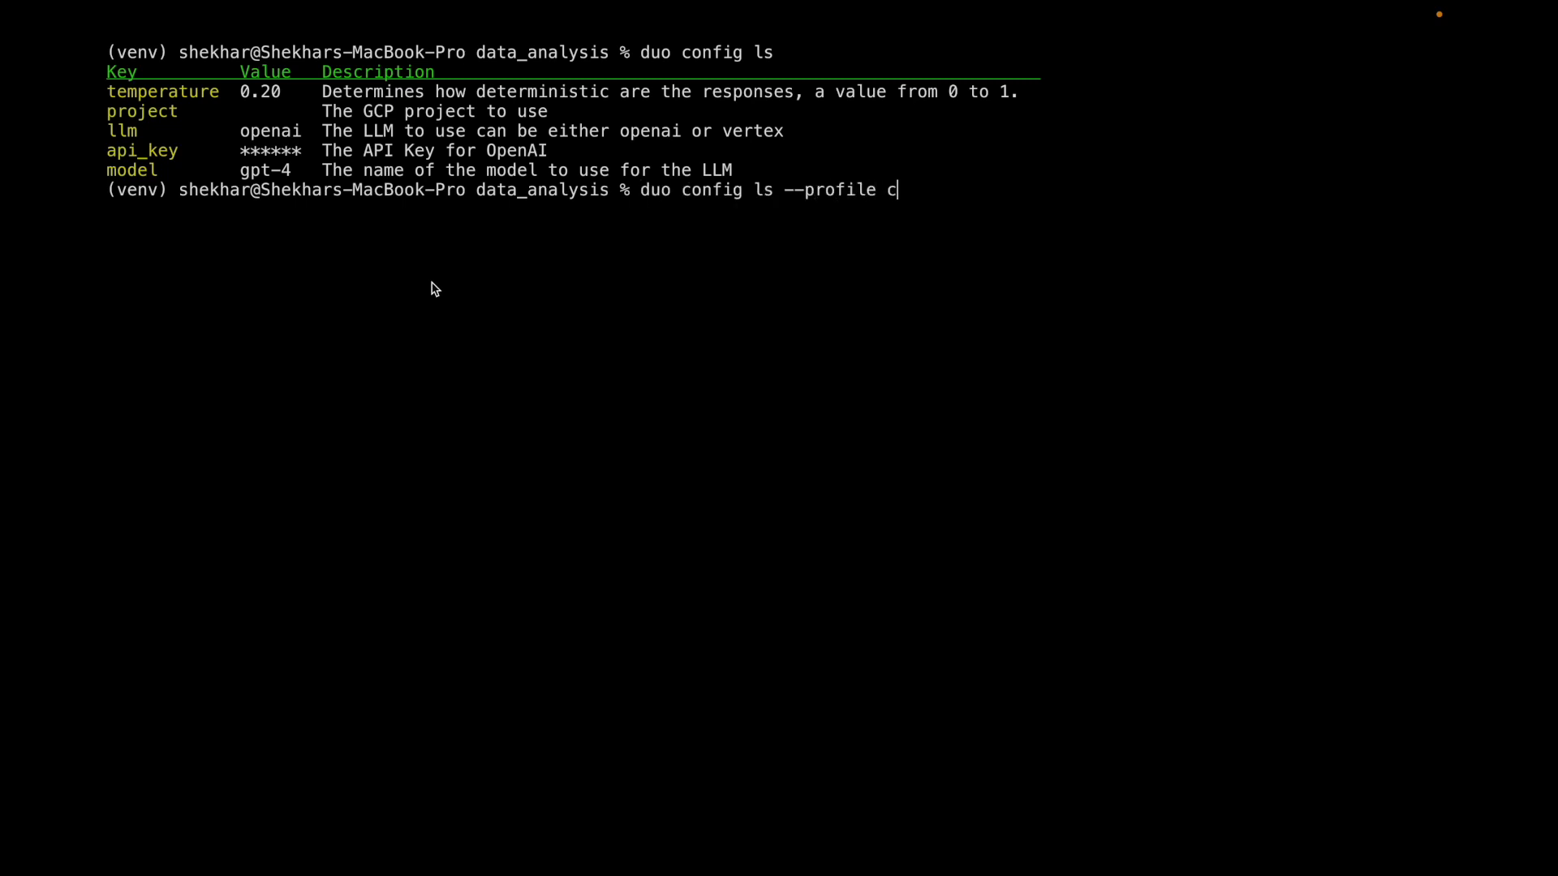
pyautogui.write('laude')
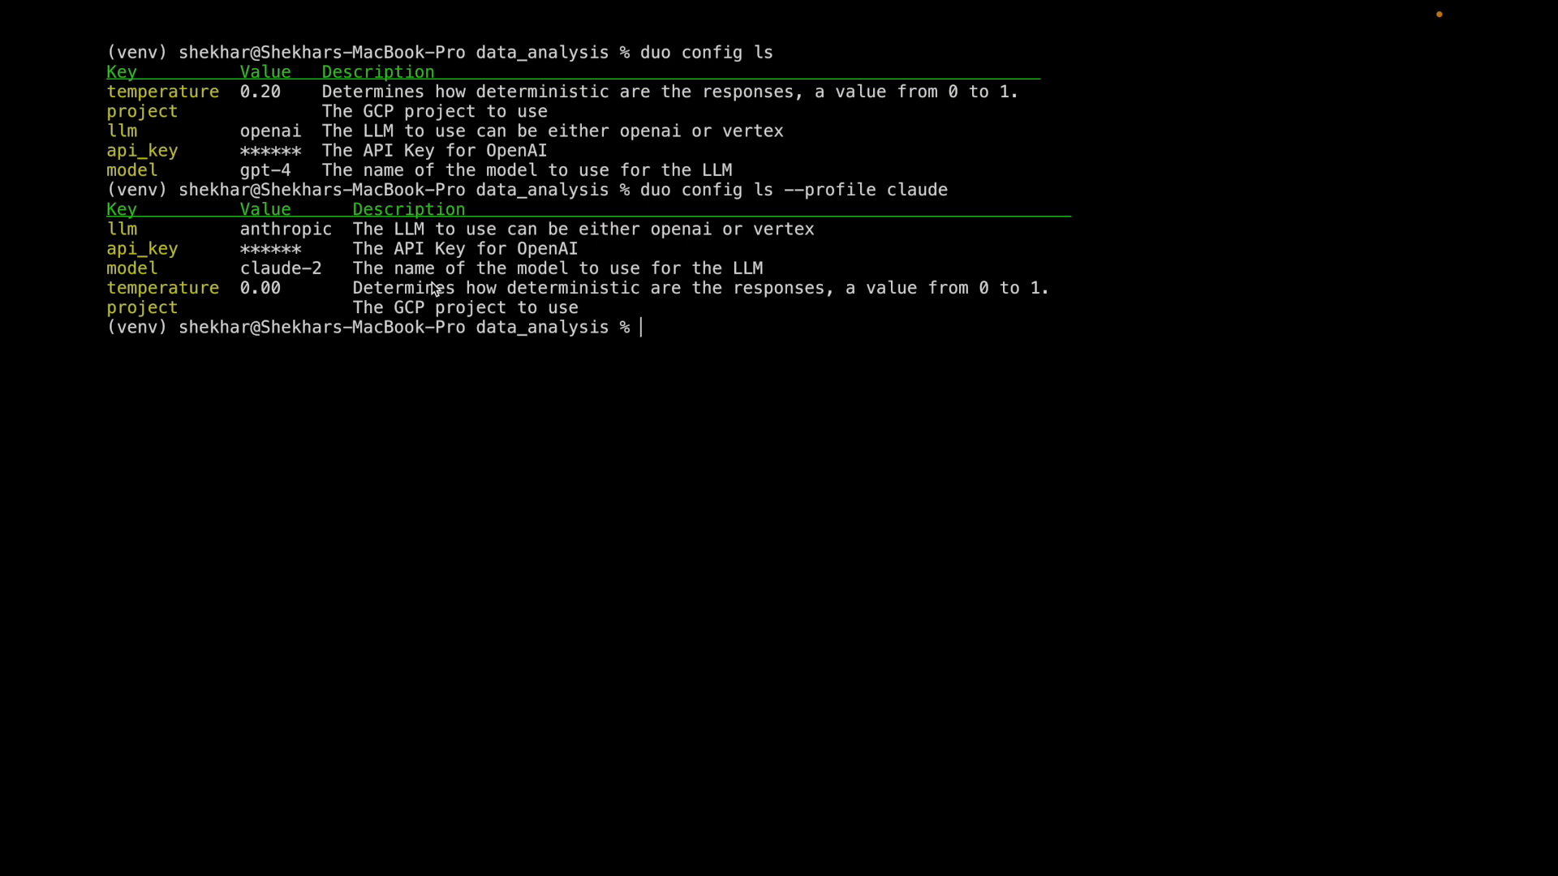
pyautogui.write('head AAPL.csv')
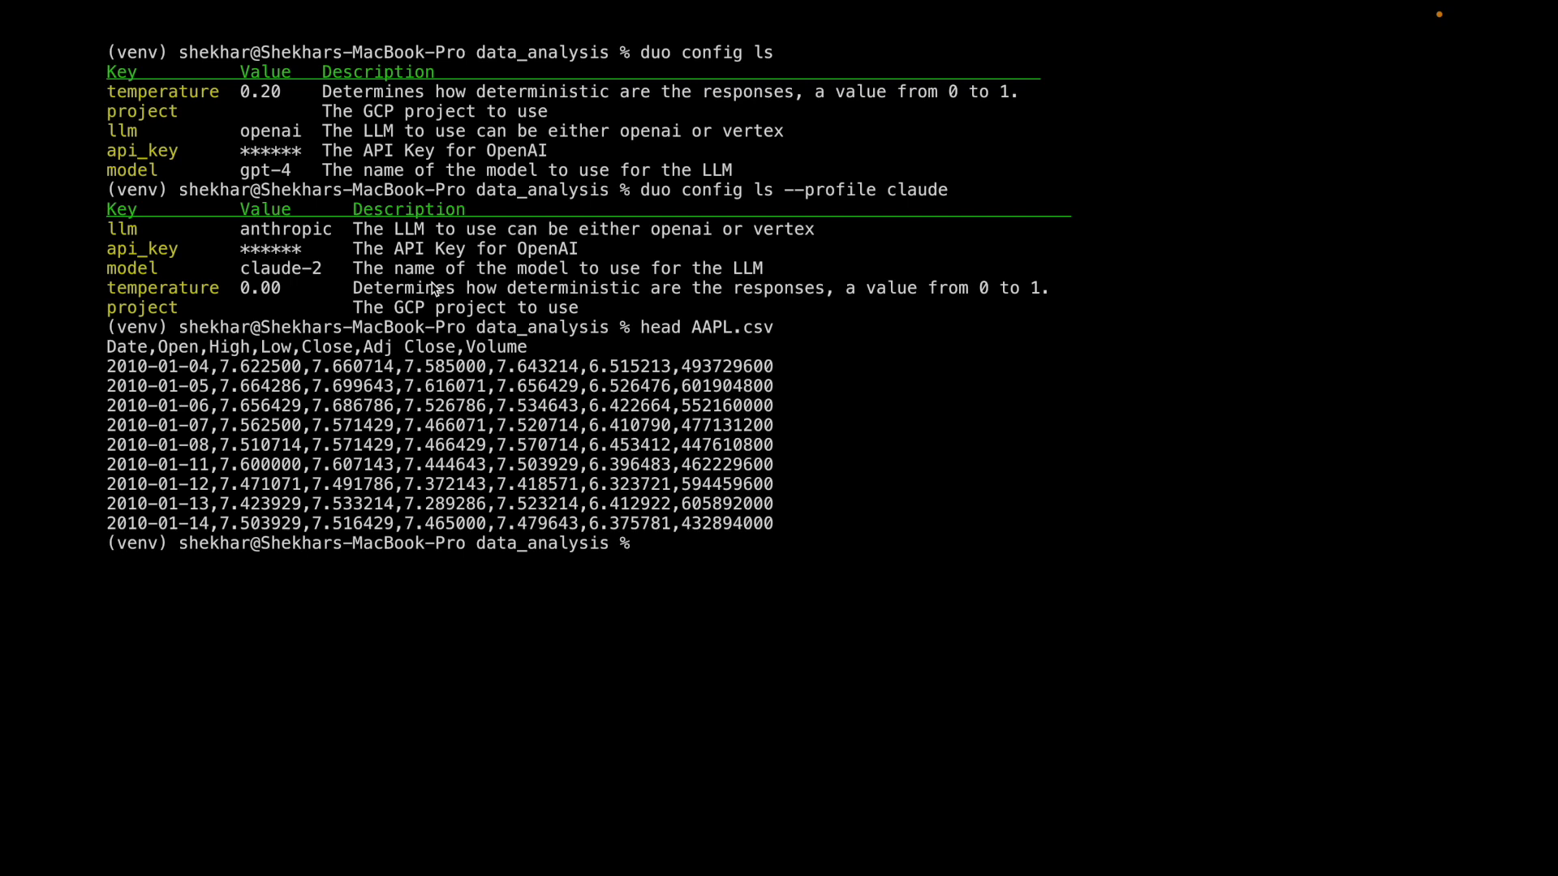
# Clear the terminal to an empty prompt in the data_analysis folder
pyautogui.write('clea')
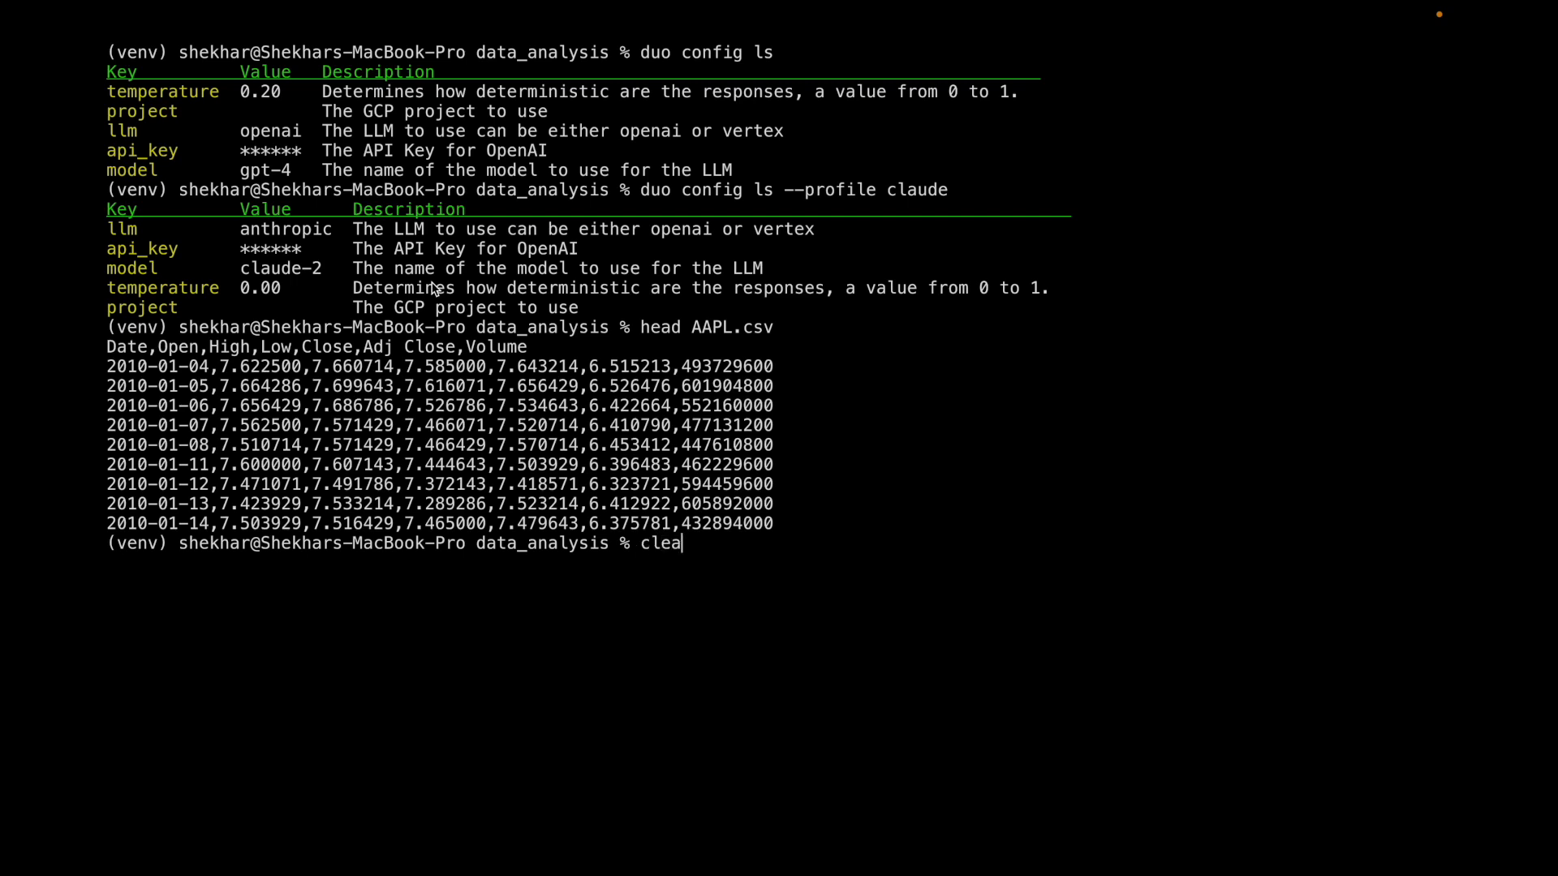
pyautogui.write('r')
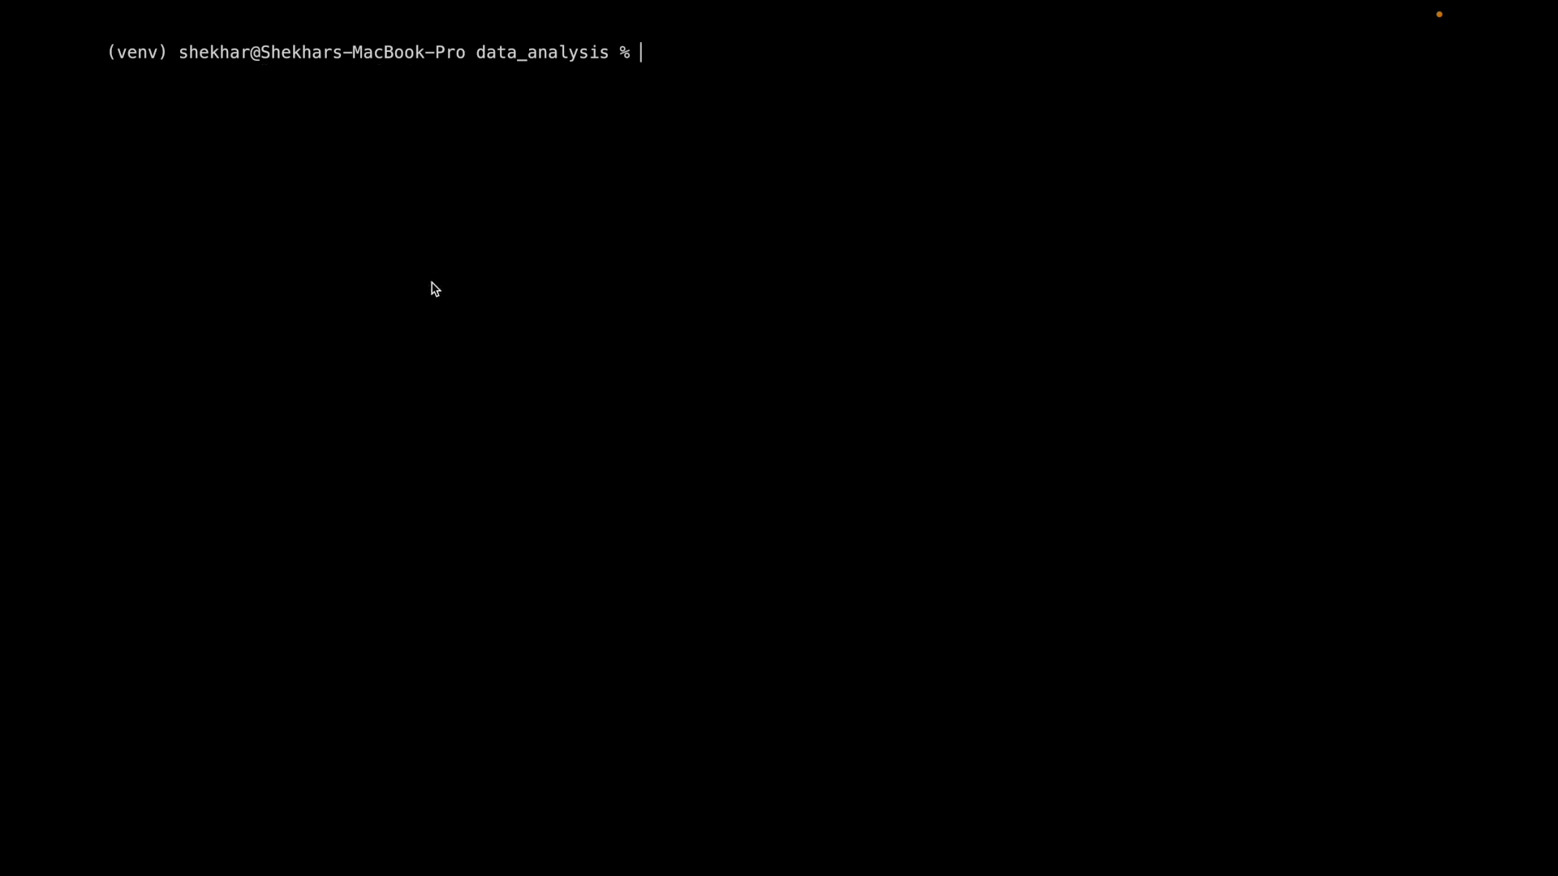
# Start 'duo chat' and ask it to analyse AAPL.csv, which contains stock information
pyautogui.write('duo')
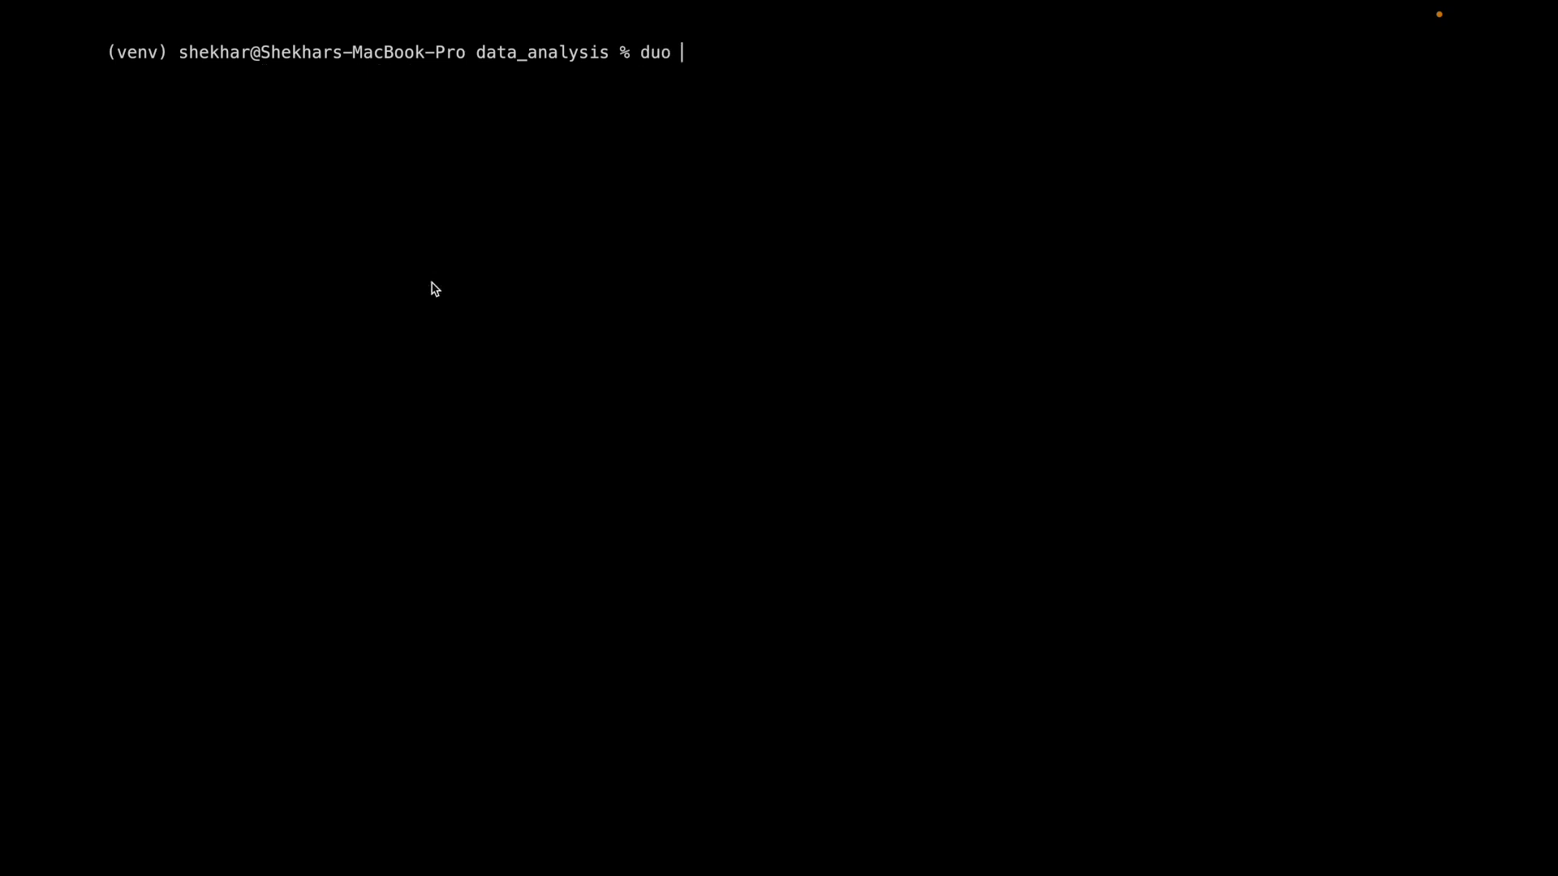
pyautogui.write('chat')
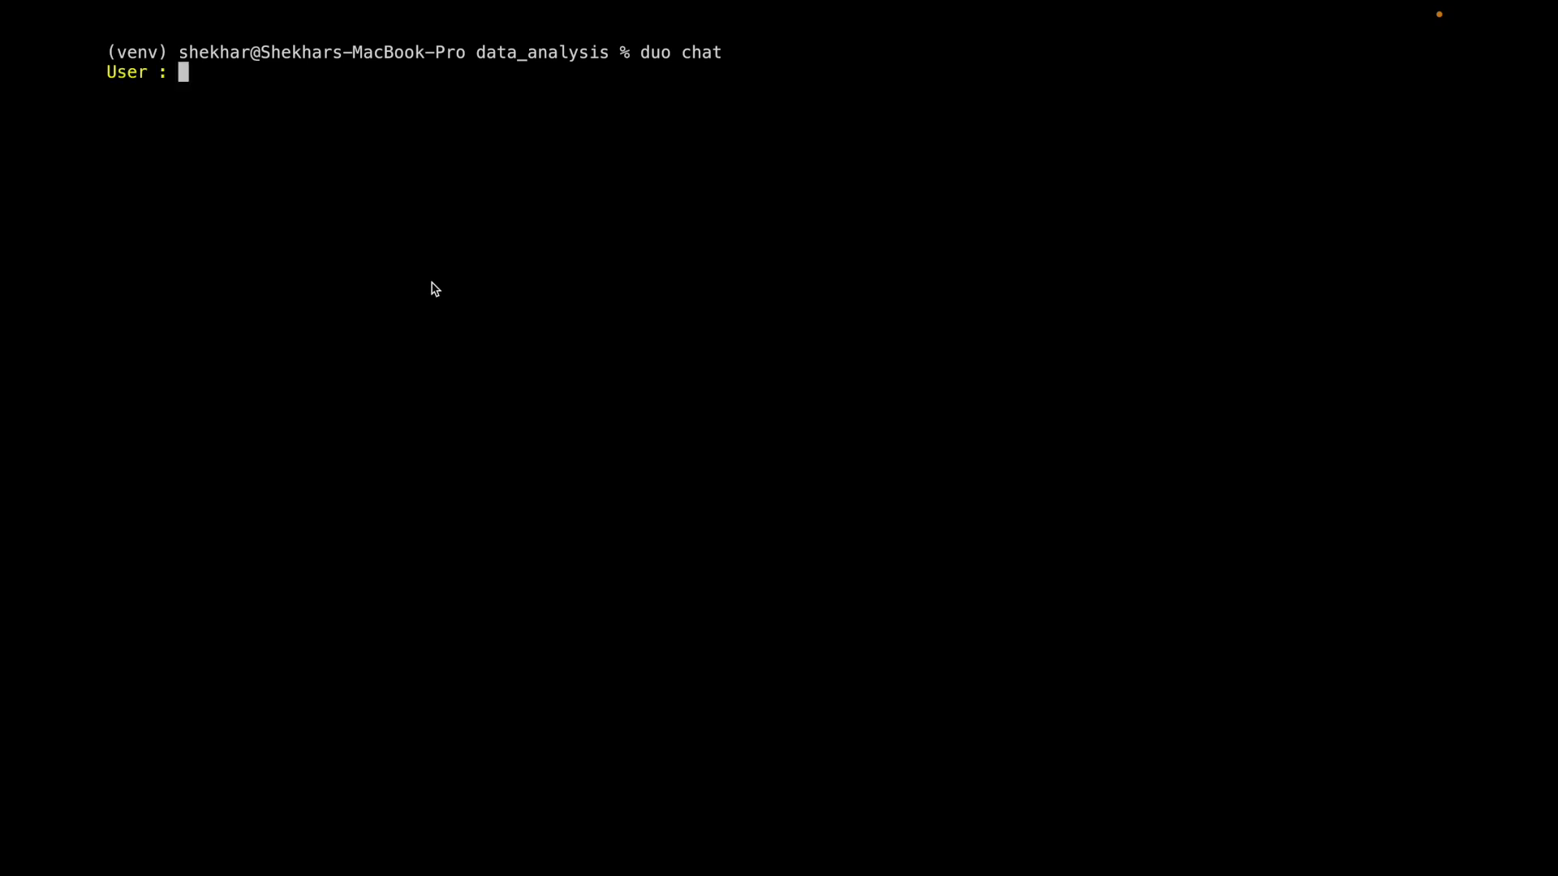
pyautogui.write('Could you please')
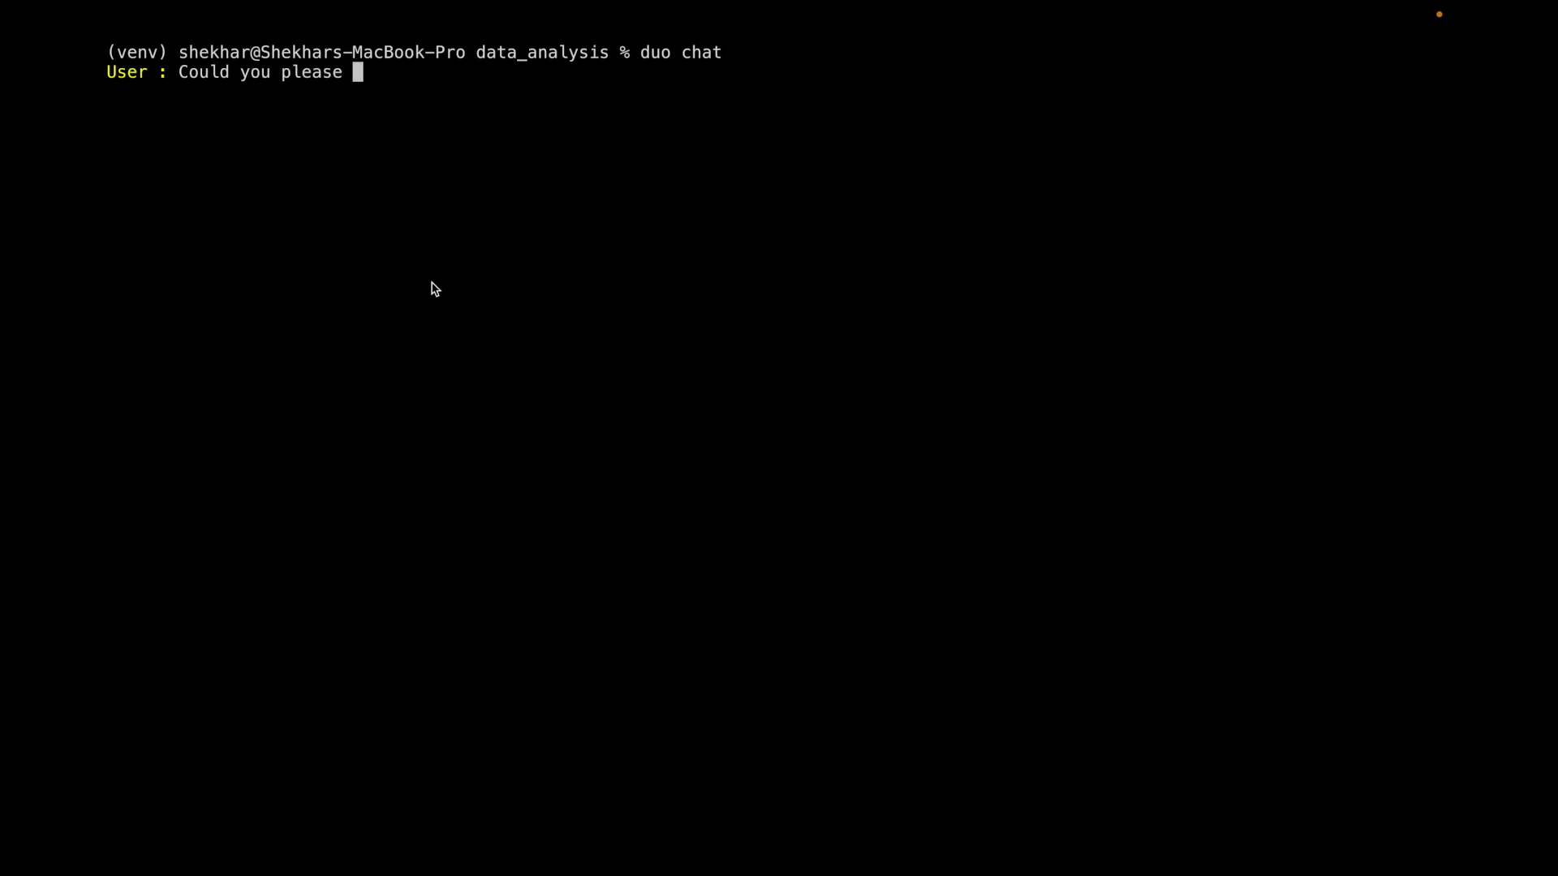
pyautogui.write('analyse th')
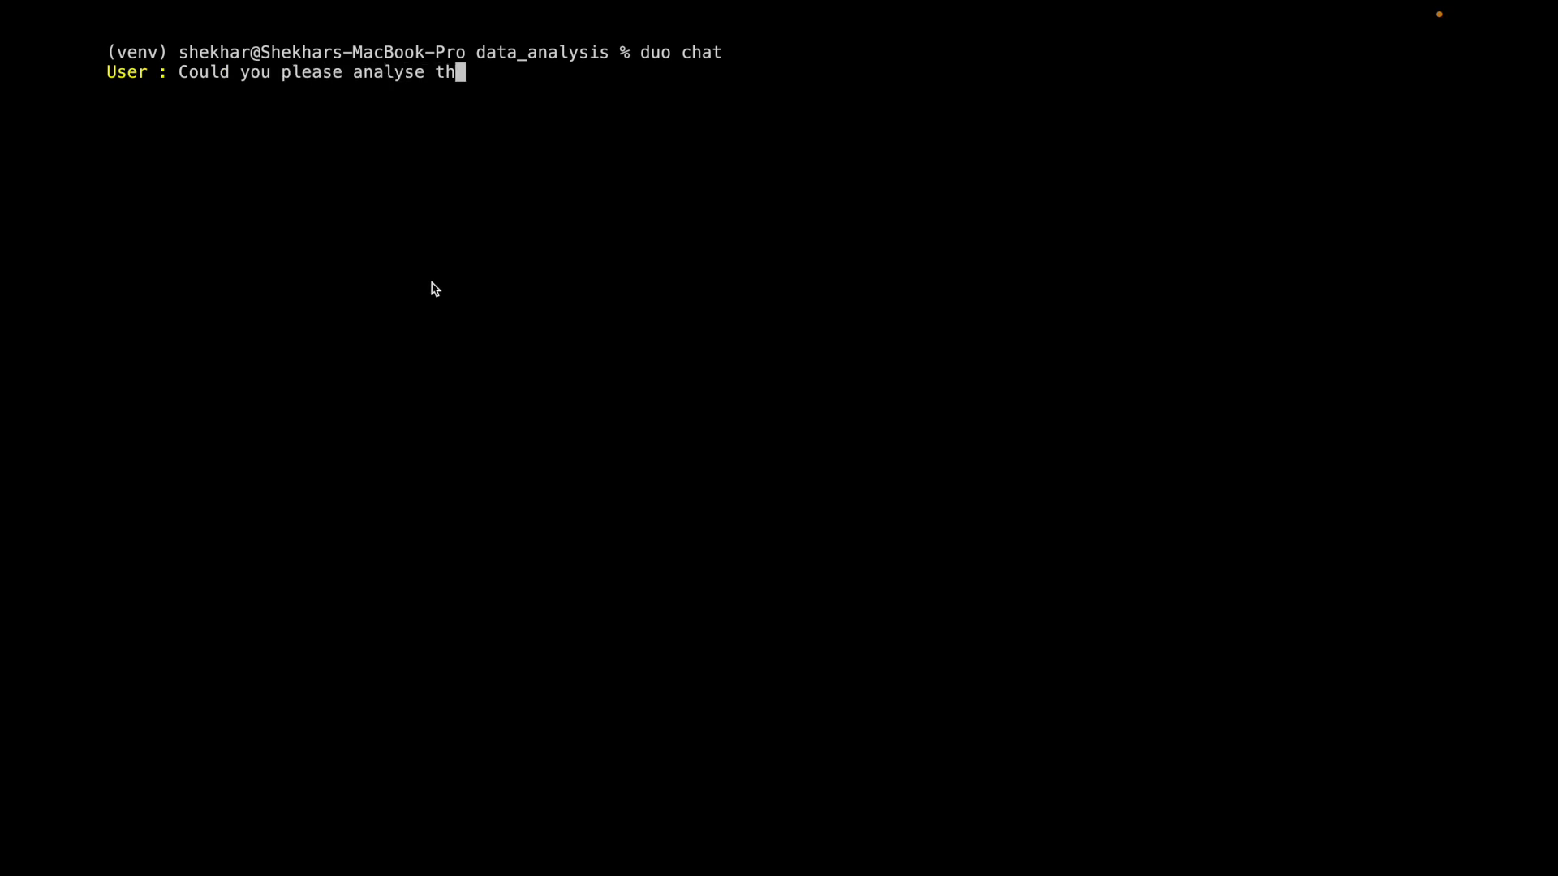
pyautogui.write('e contents of AAPL.csv.')
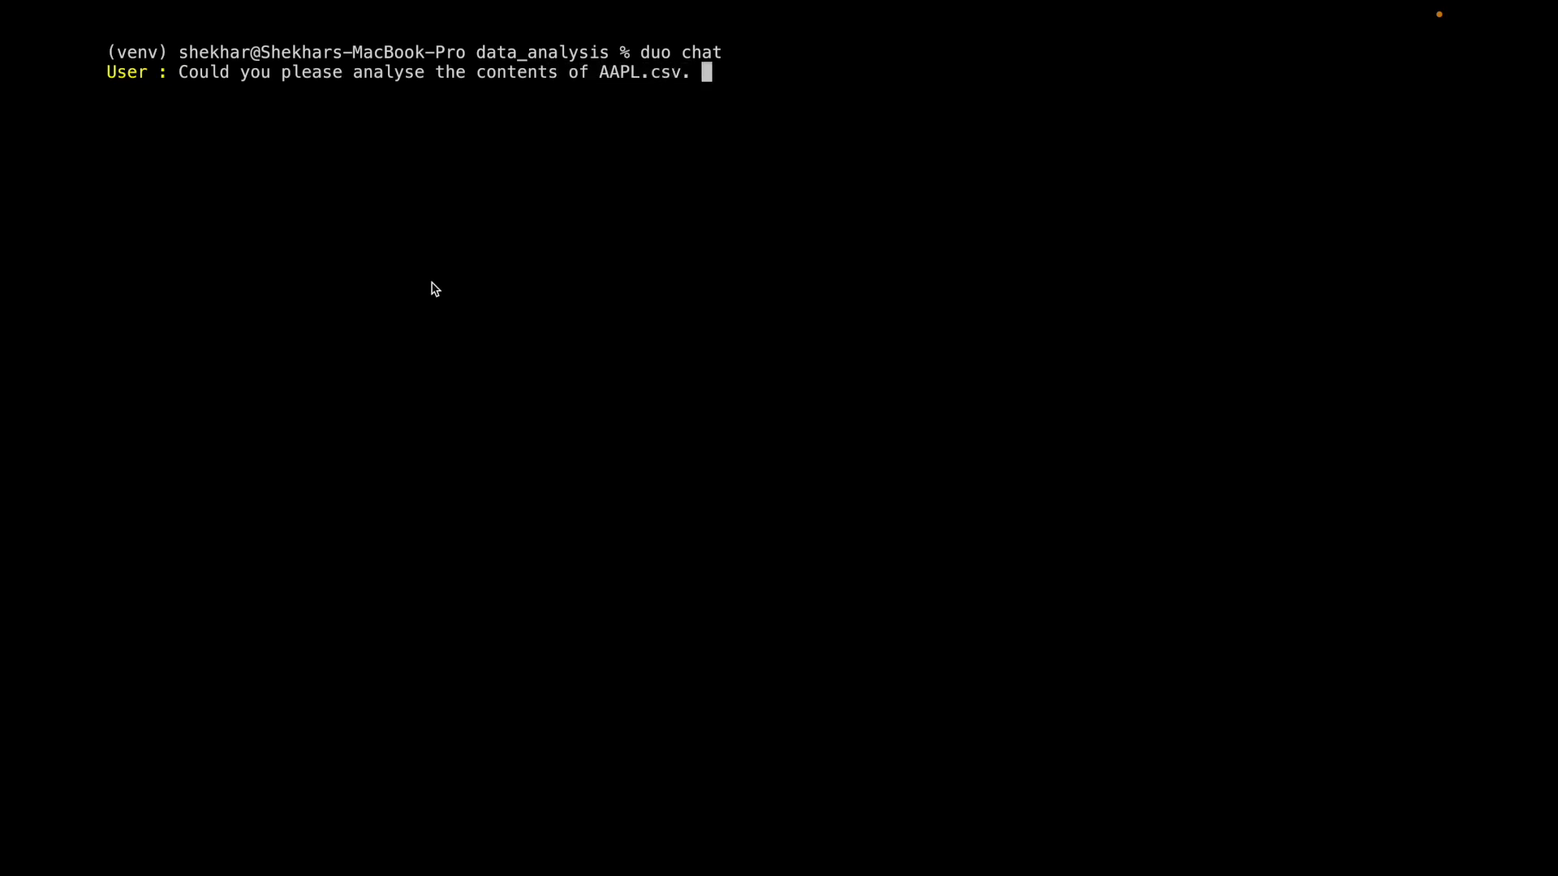
pyautogui.write('It')
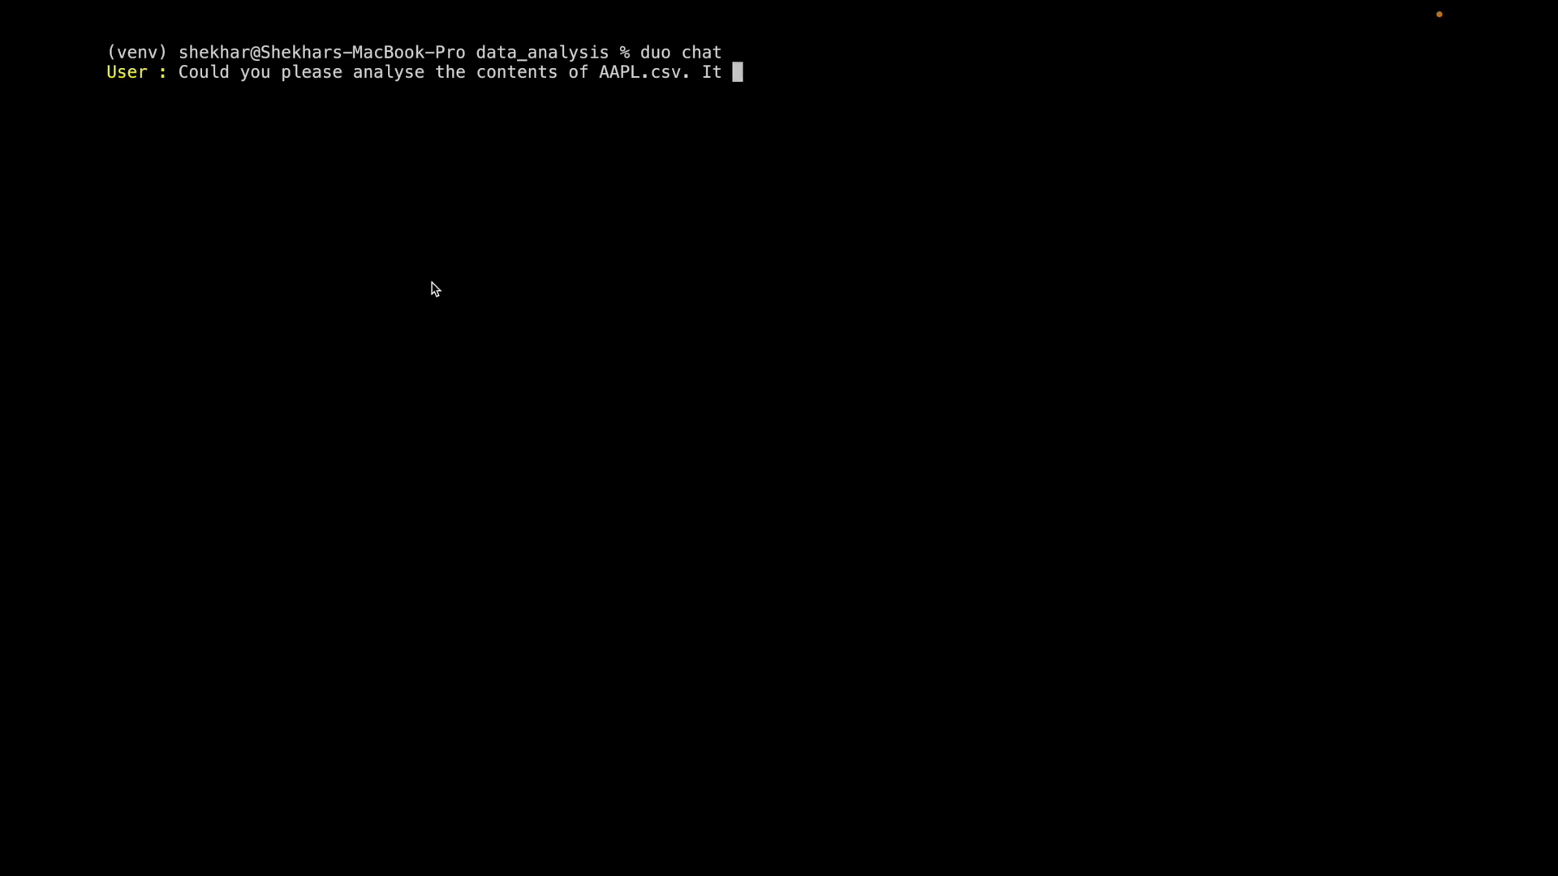
pyautogui.write('contains s')
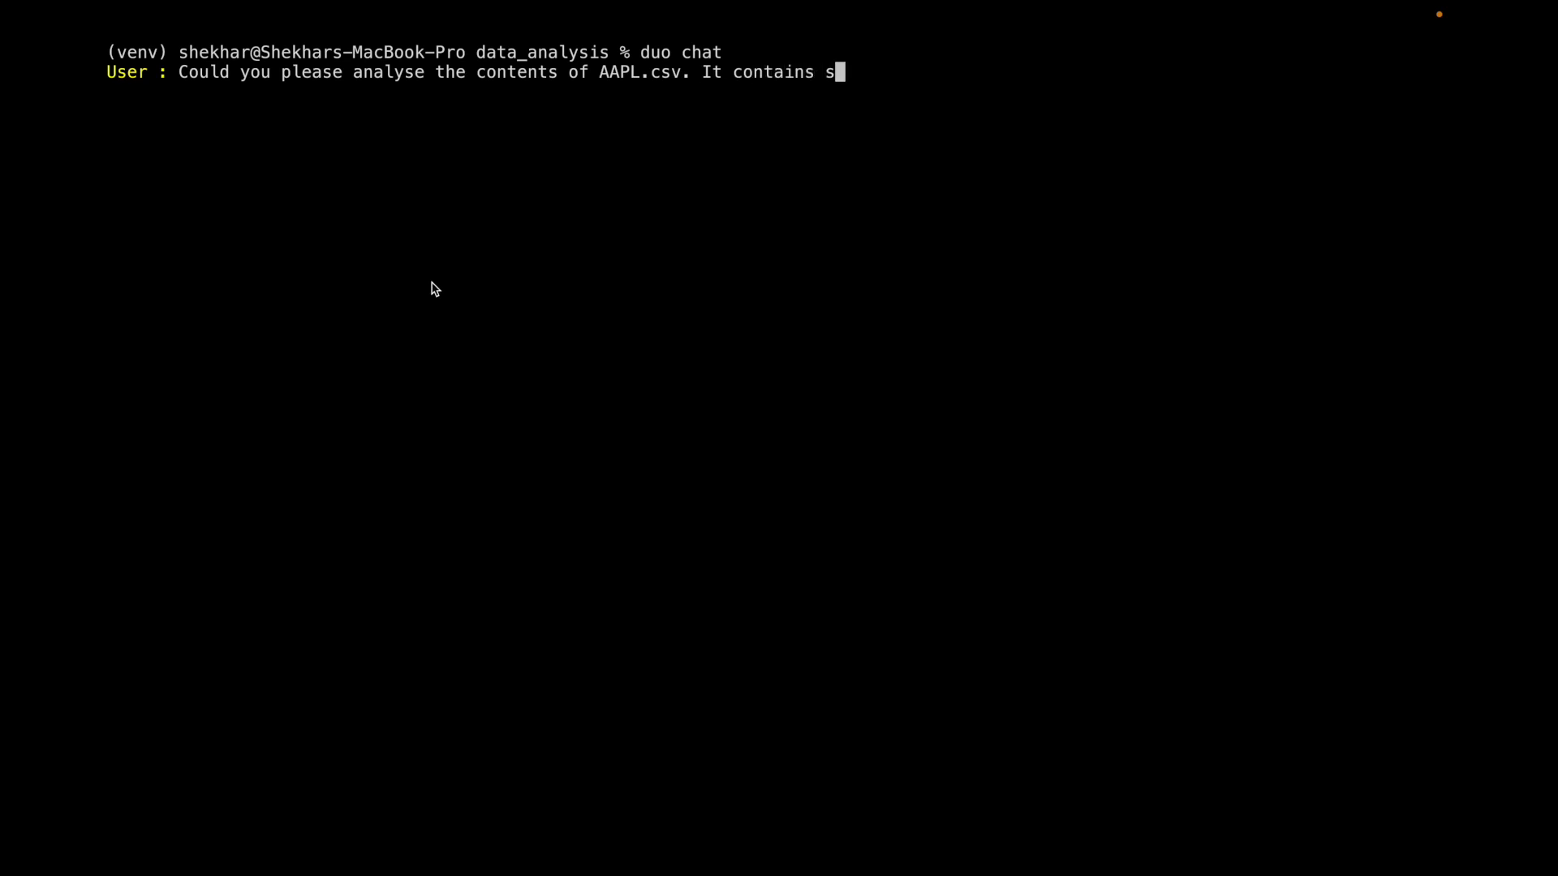
pyautogui.write('tock information')
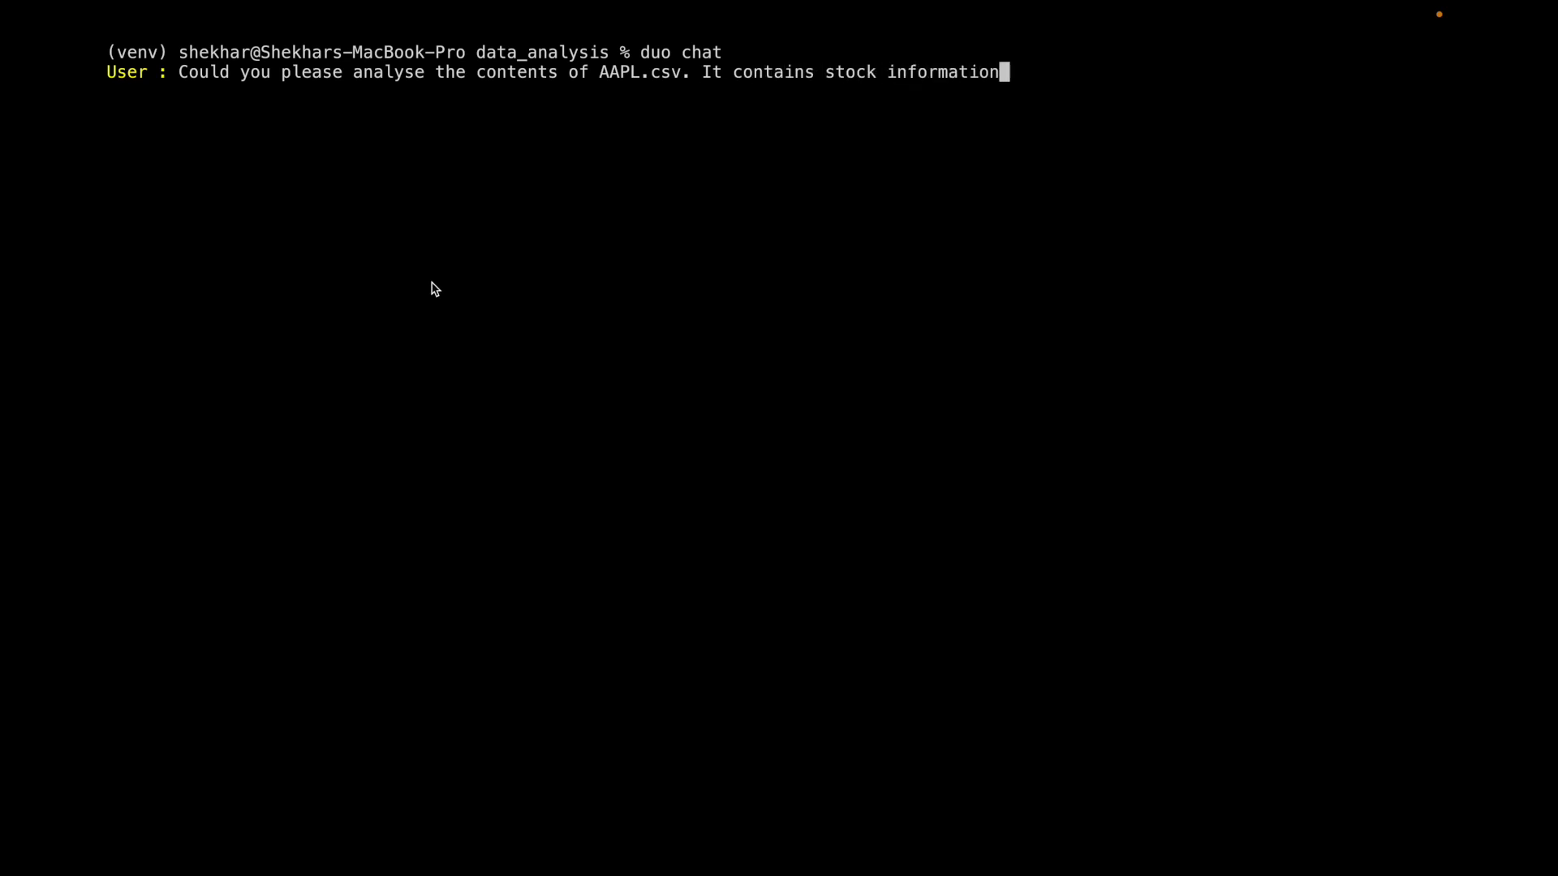
# Ask on which day the stock had its highest price and send the question
pyautogui.write('. I would')
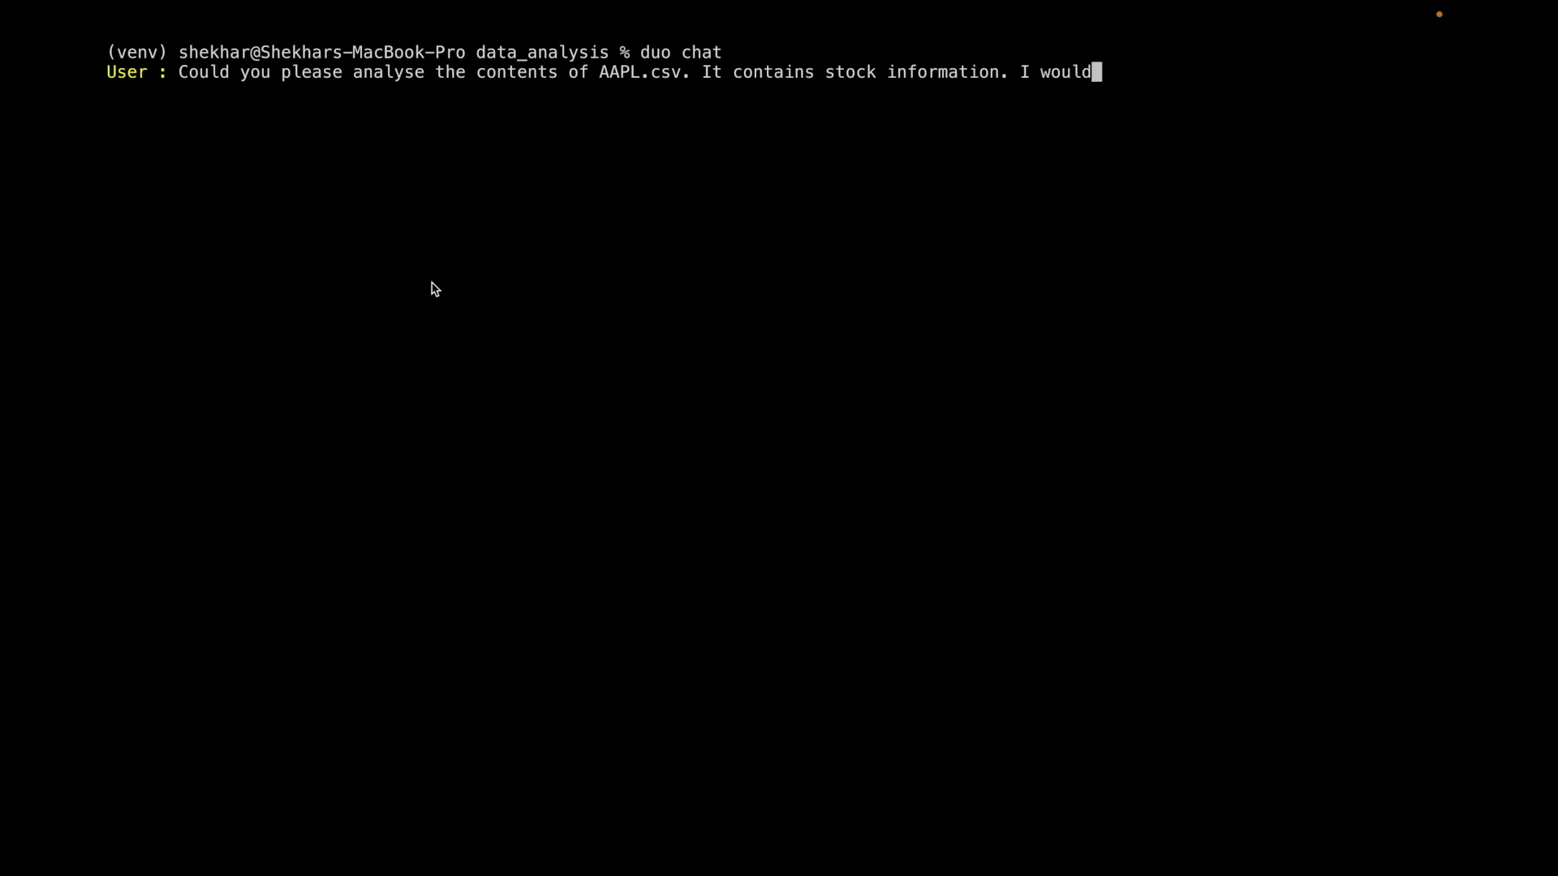
pyautogui.write('like to know')
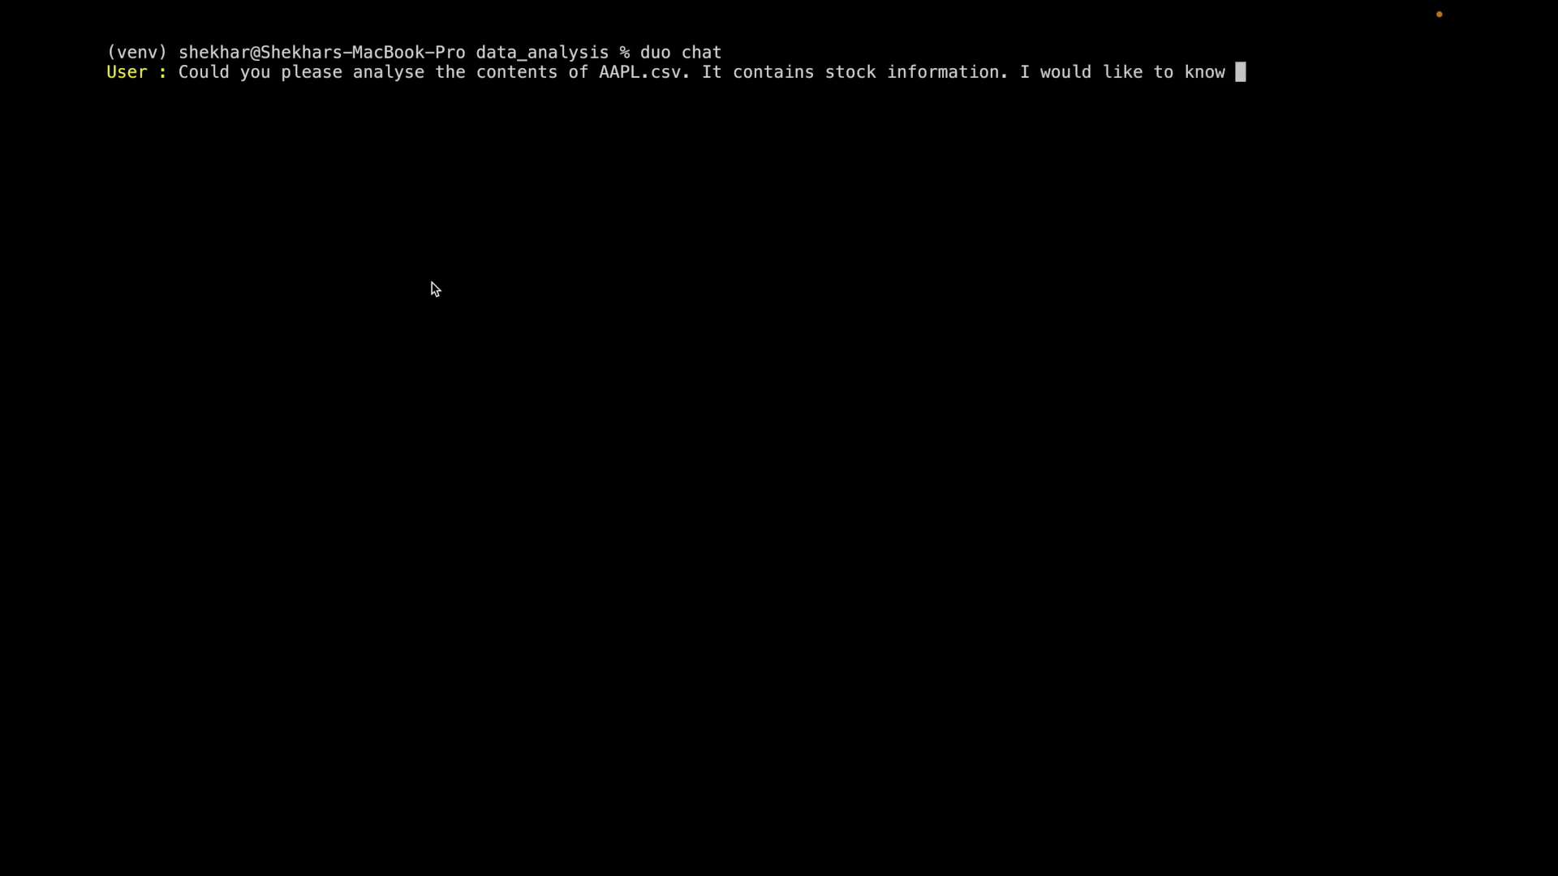
pyautogui.write('on which')
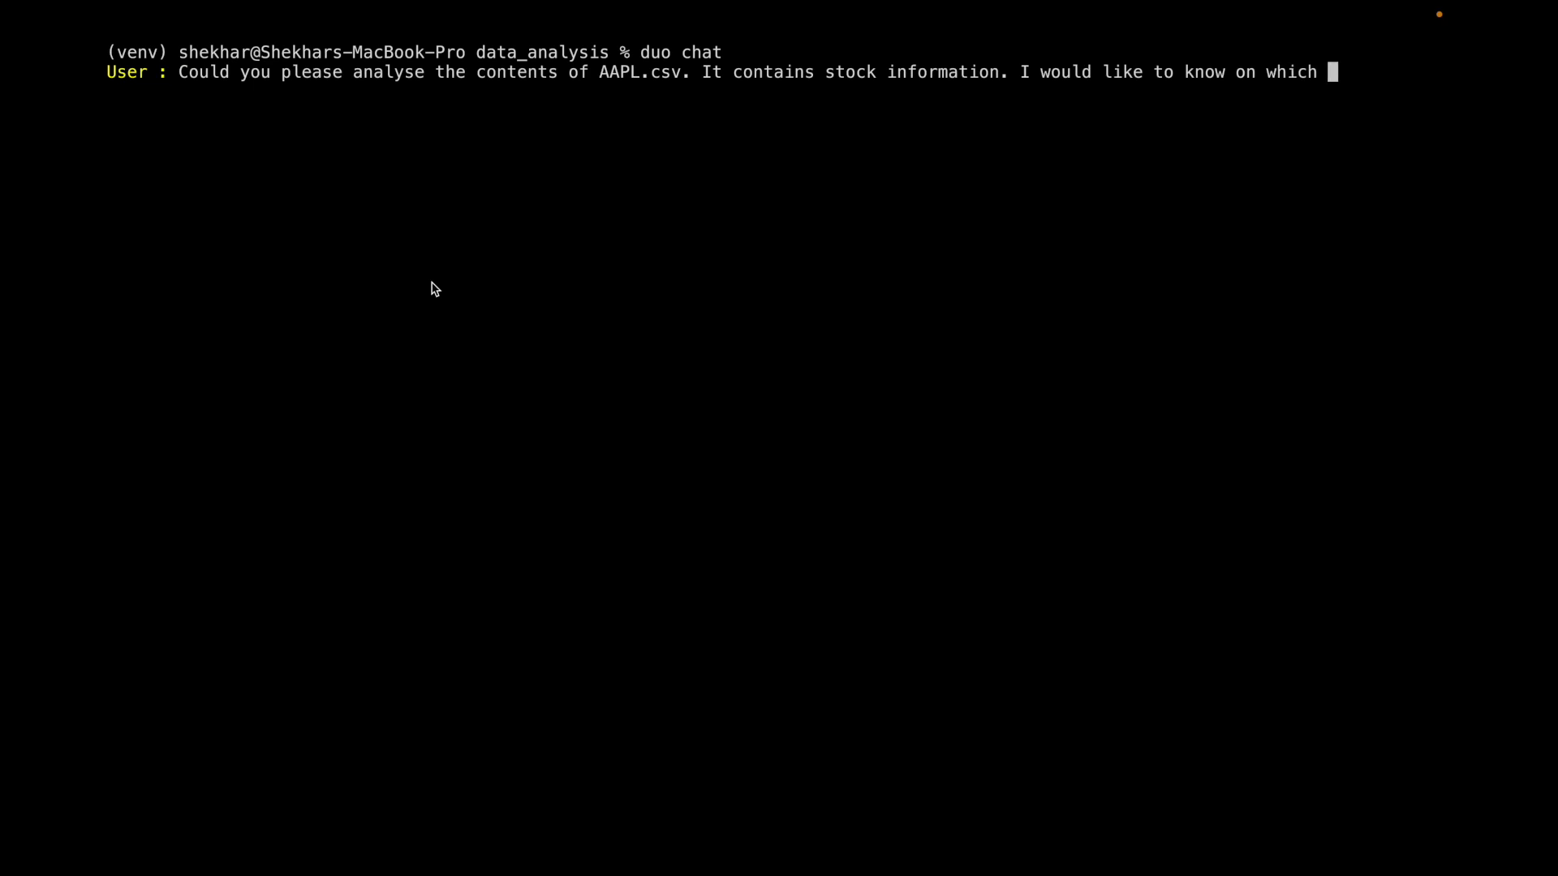
pyautogui.write('day f')
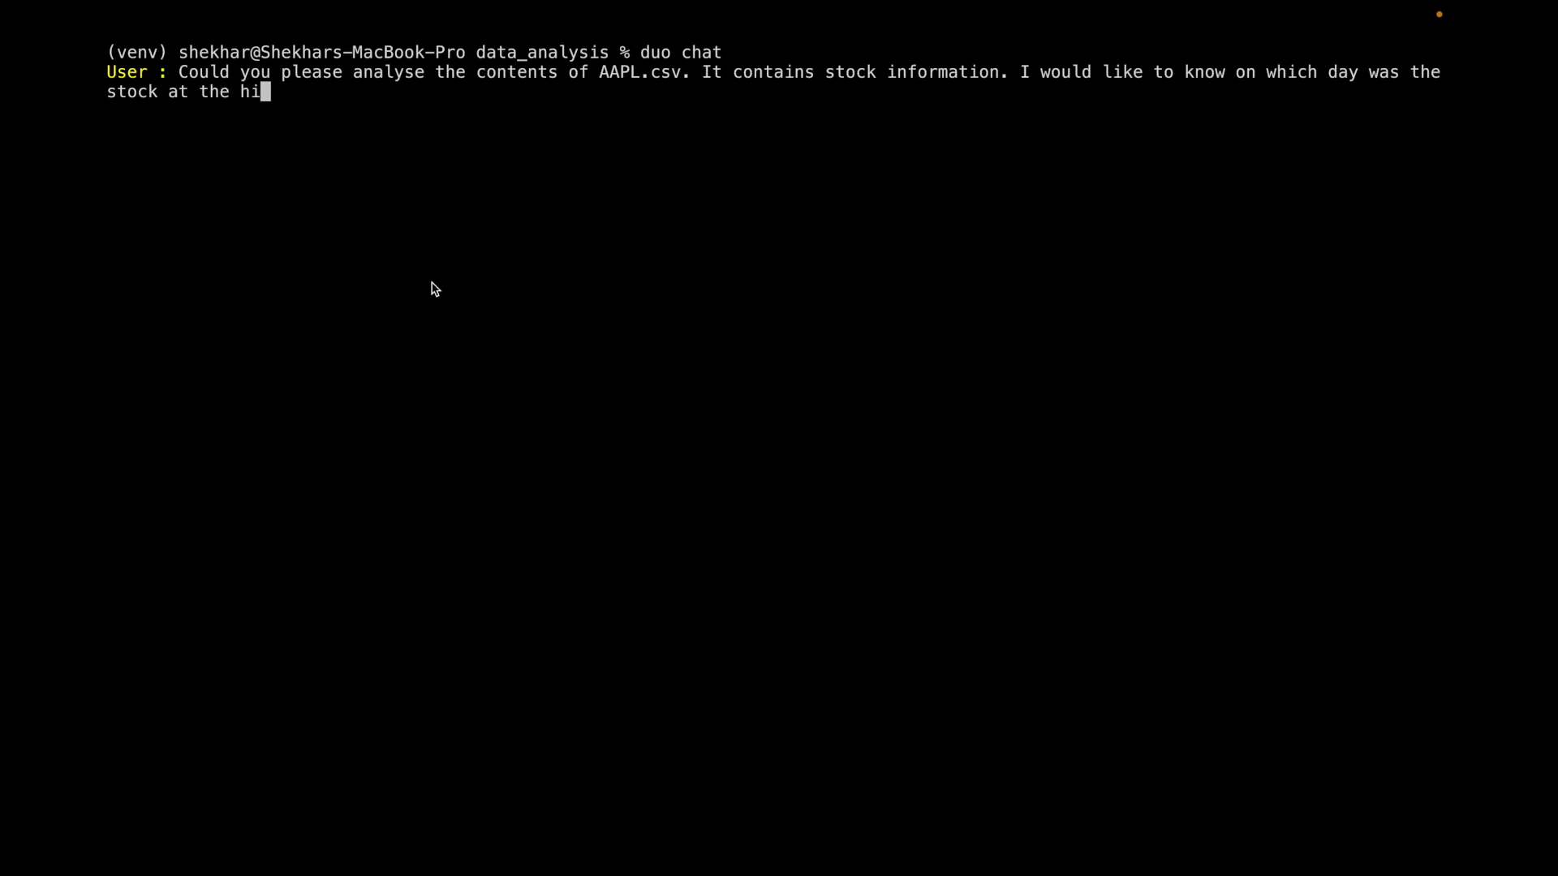
pyautogui.write('ghest pr')
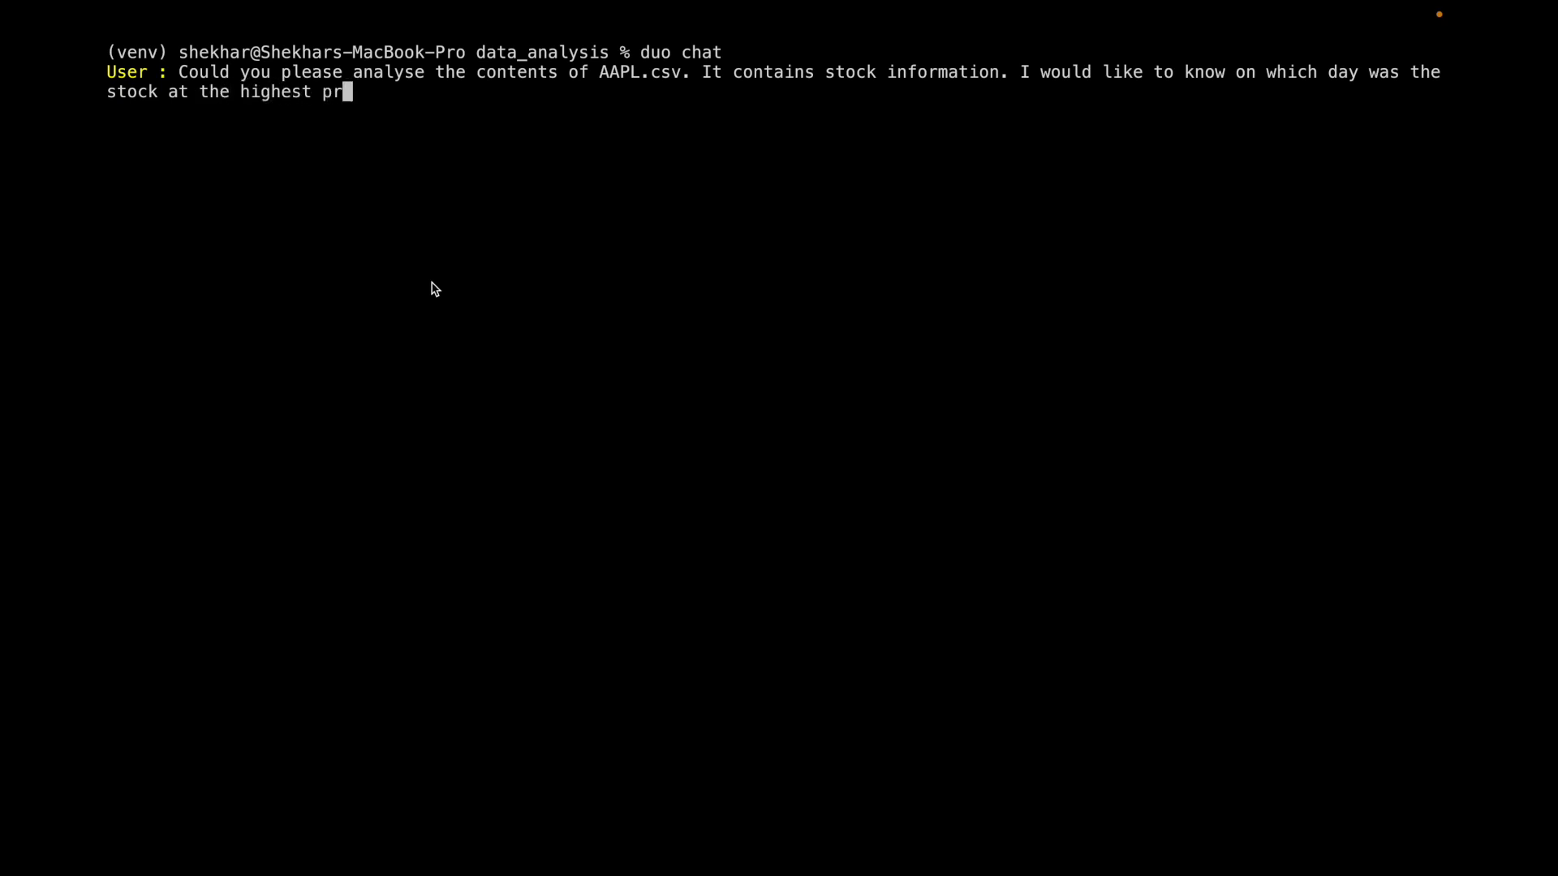
pyautogui.write('ice?')
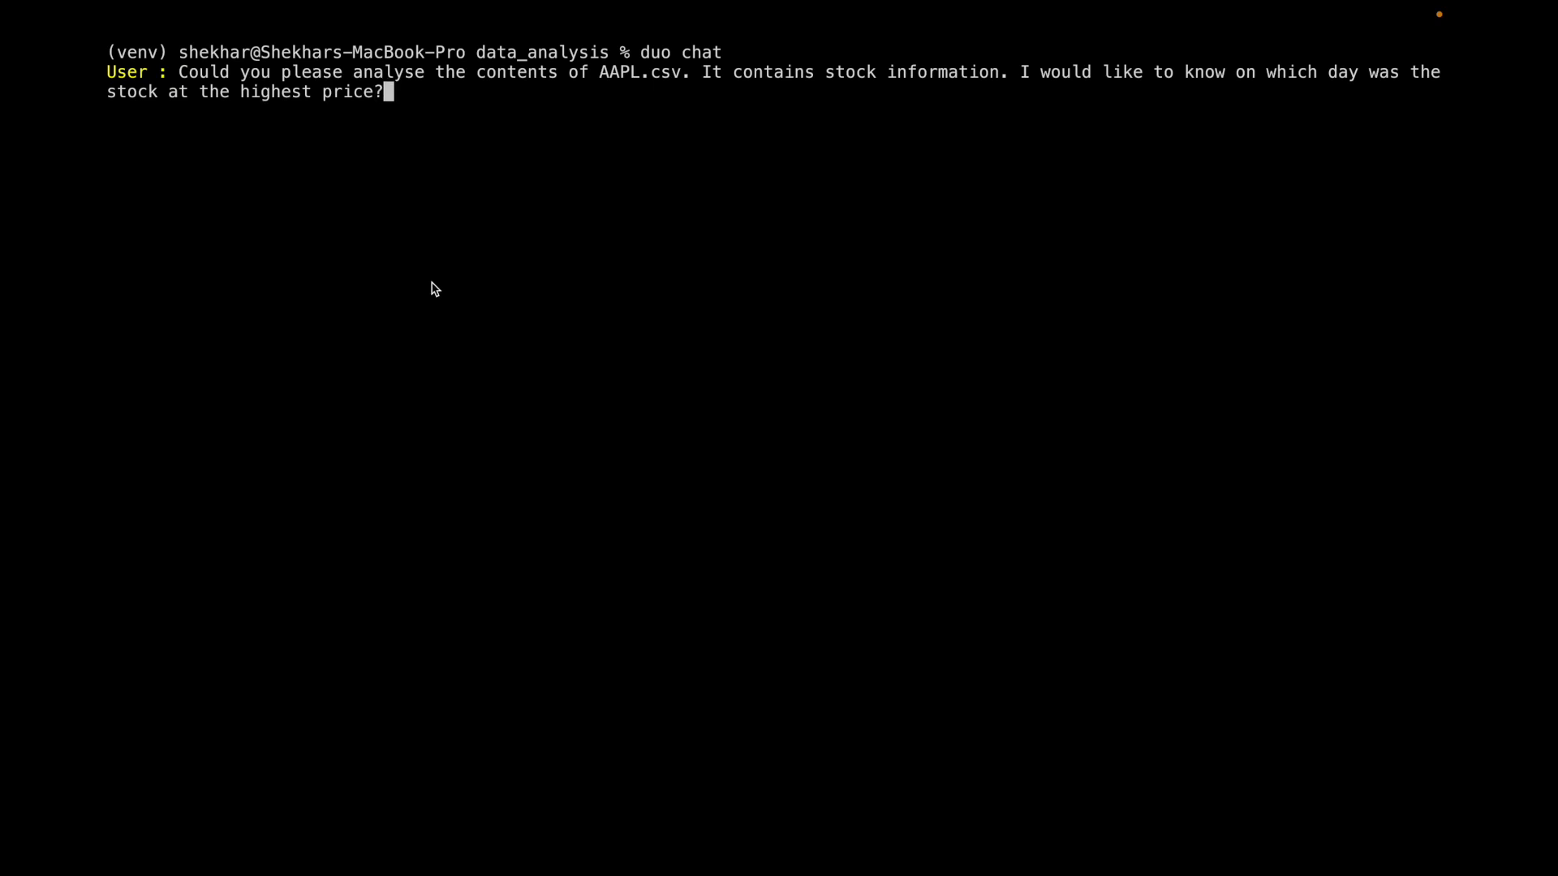
pyautogui.press('enter')
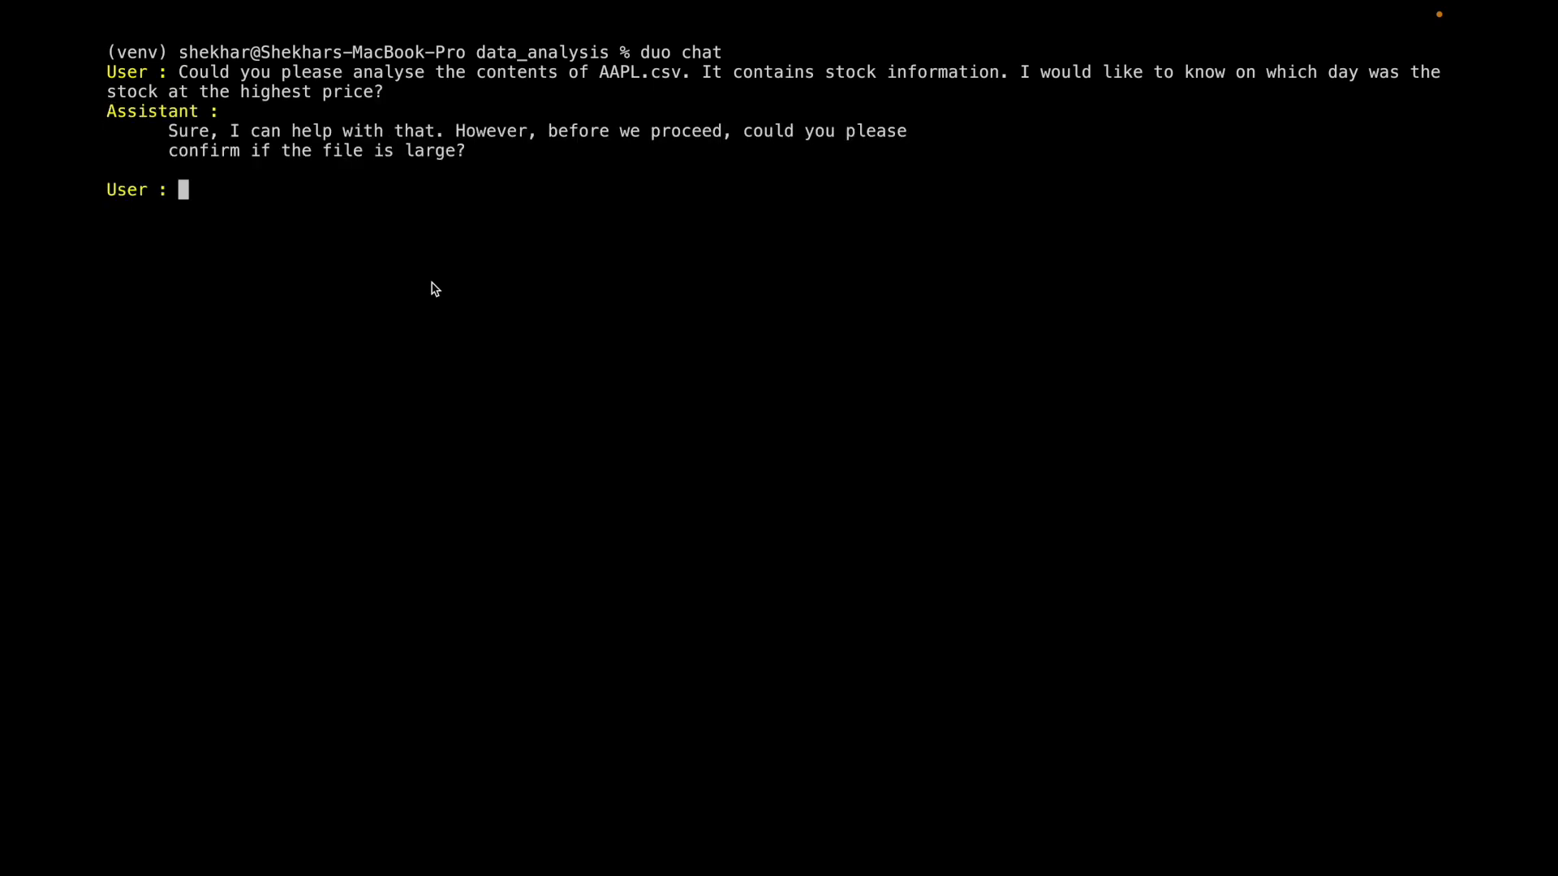
# Reply 'yes it is' so duo writes and runs find_highest_stock.py
pyautogui.write('yes it i')
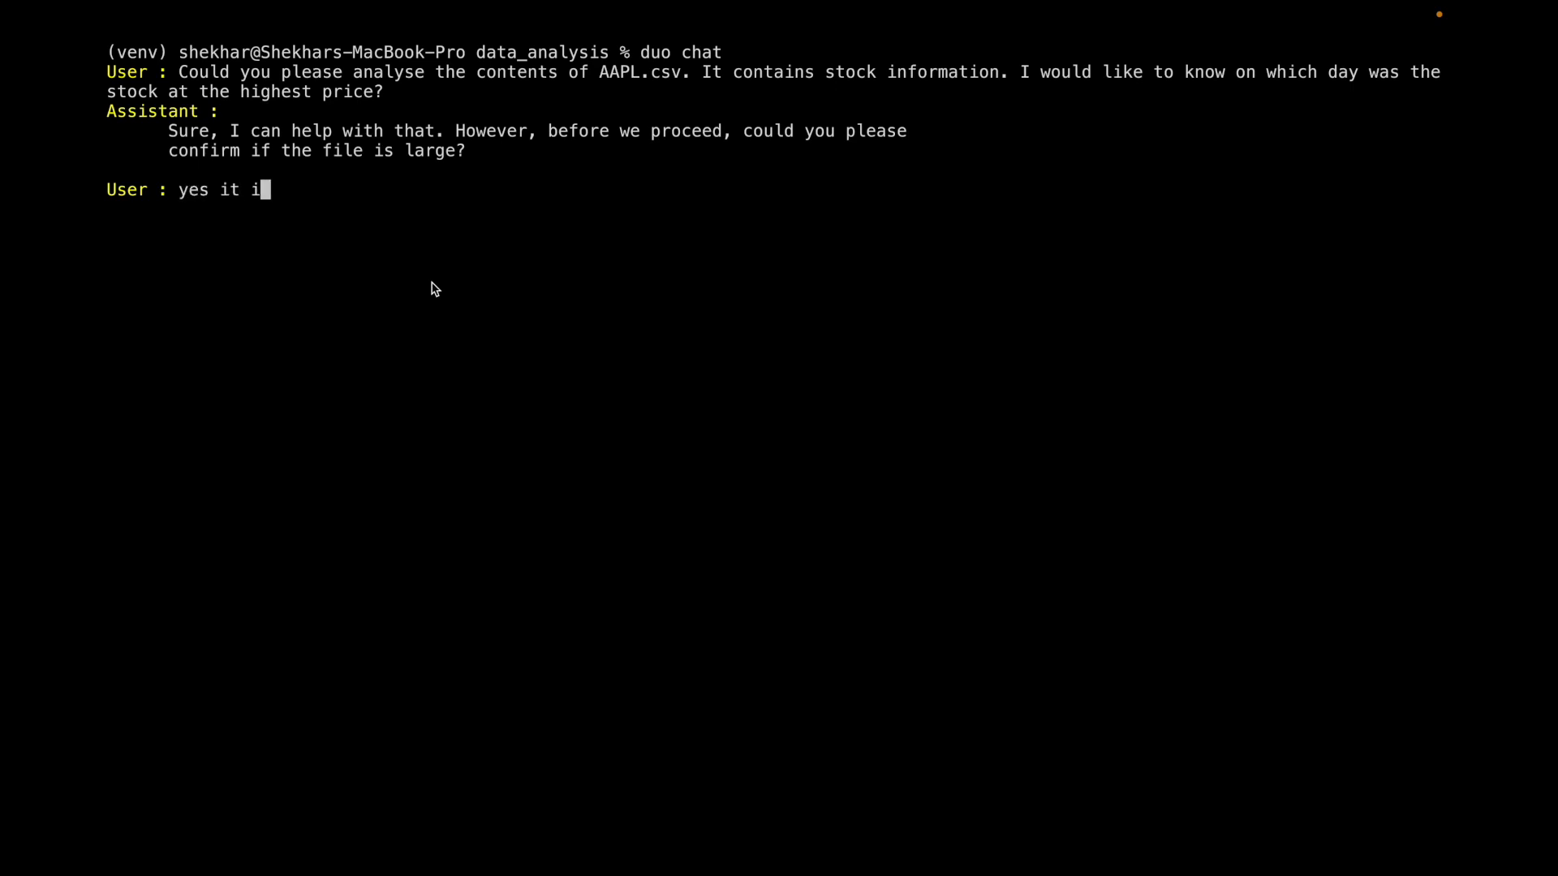
pyautogui.write('s')
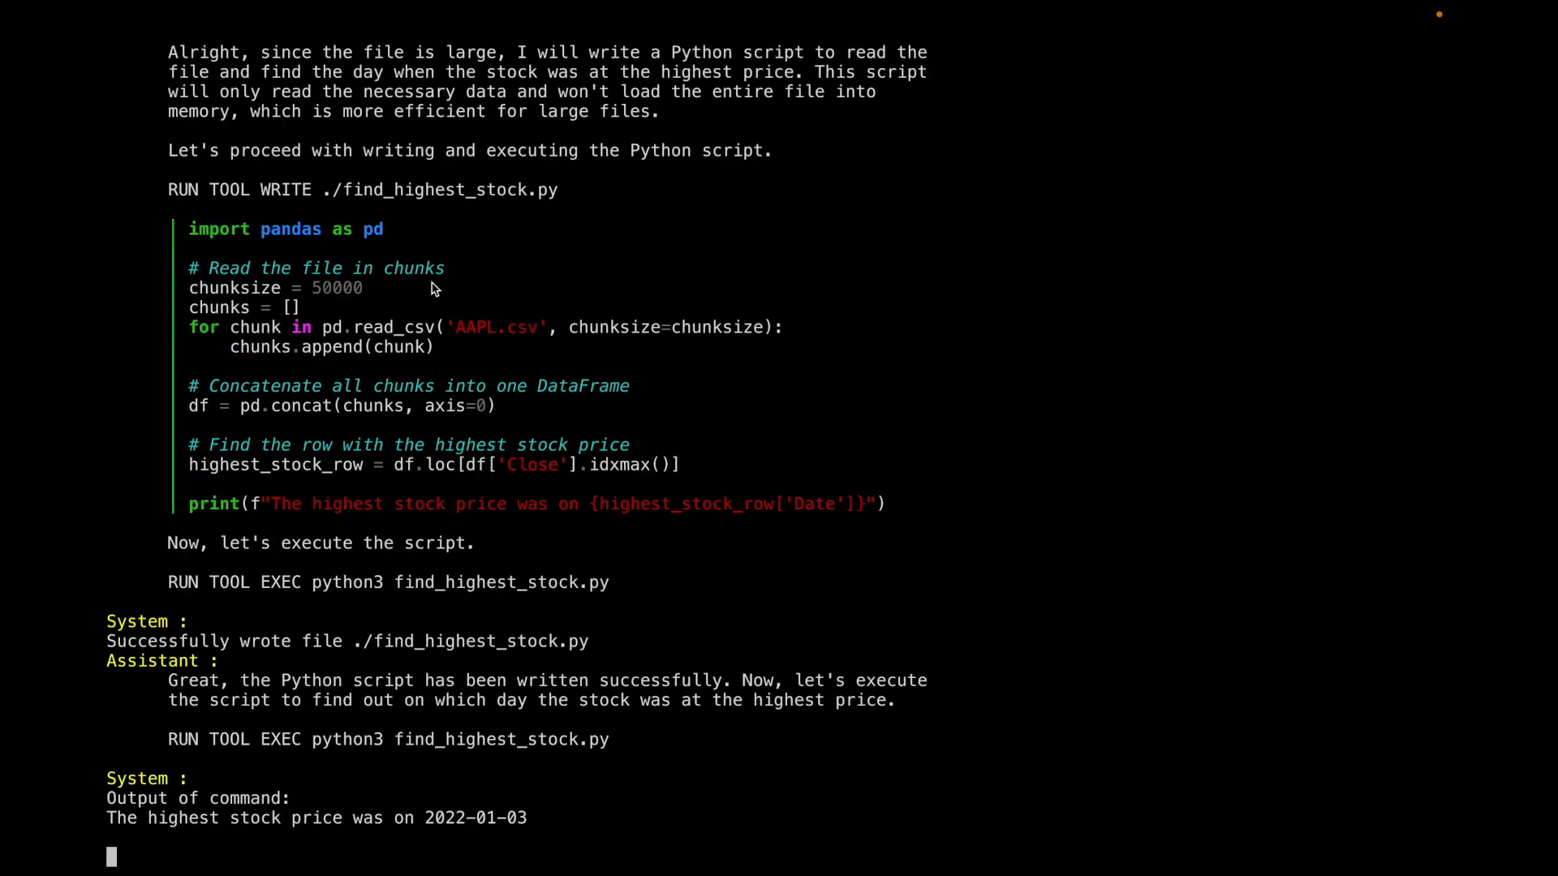
# Scroll down to the assistant's answer naming January 3, 2022 as AAPL's highest-price day
pyautogui.scroll(-3)
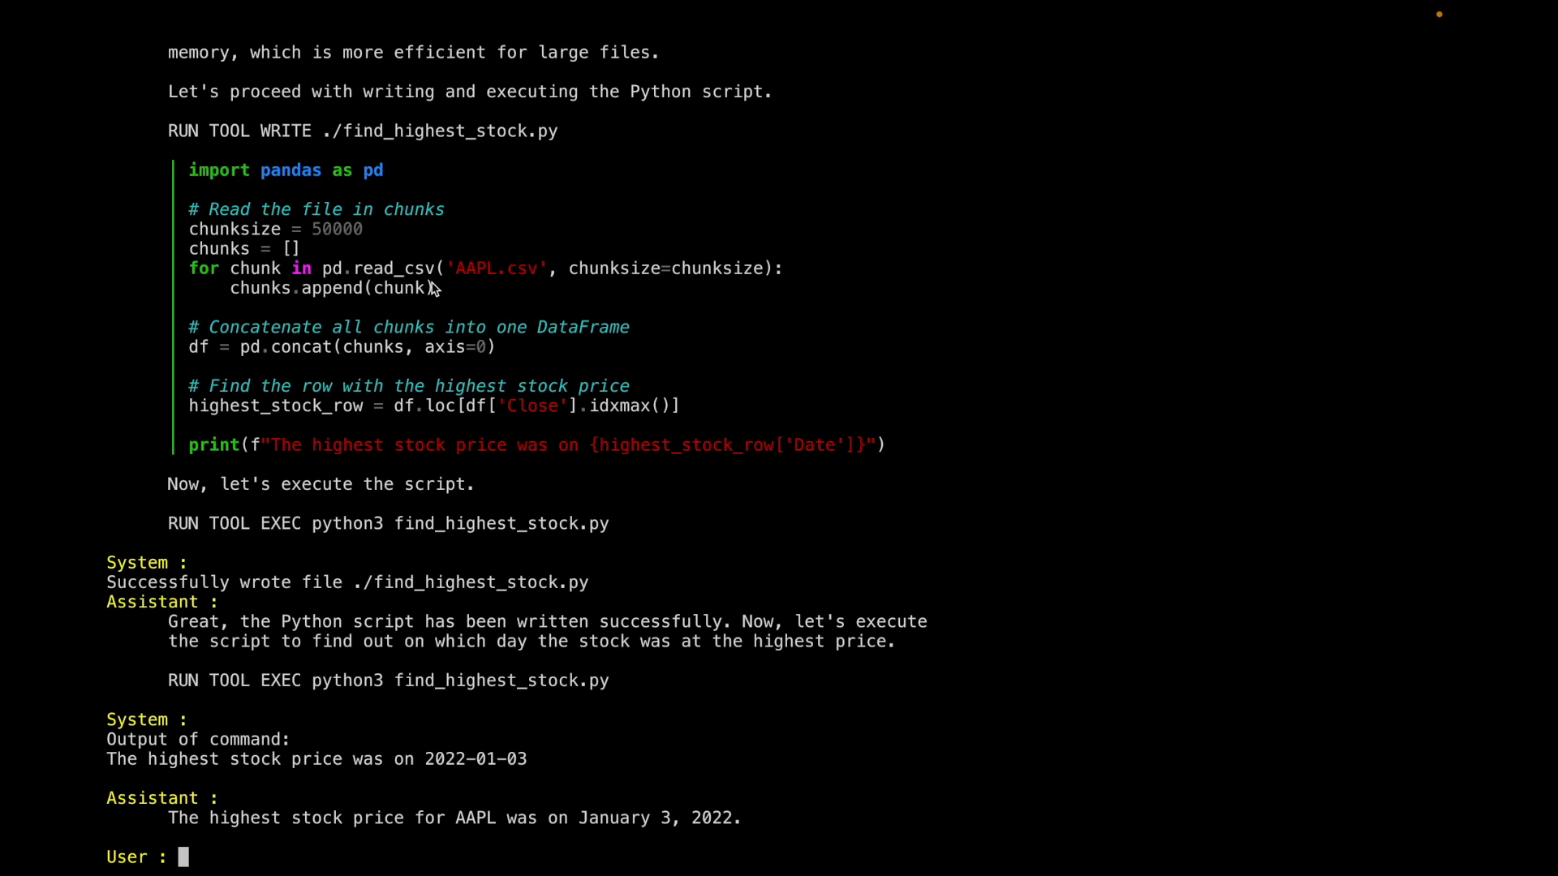
pyautogui.moveTo(424, 472)
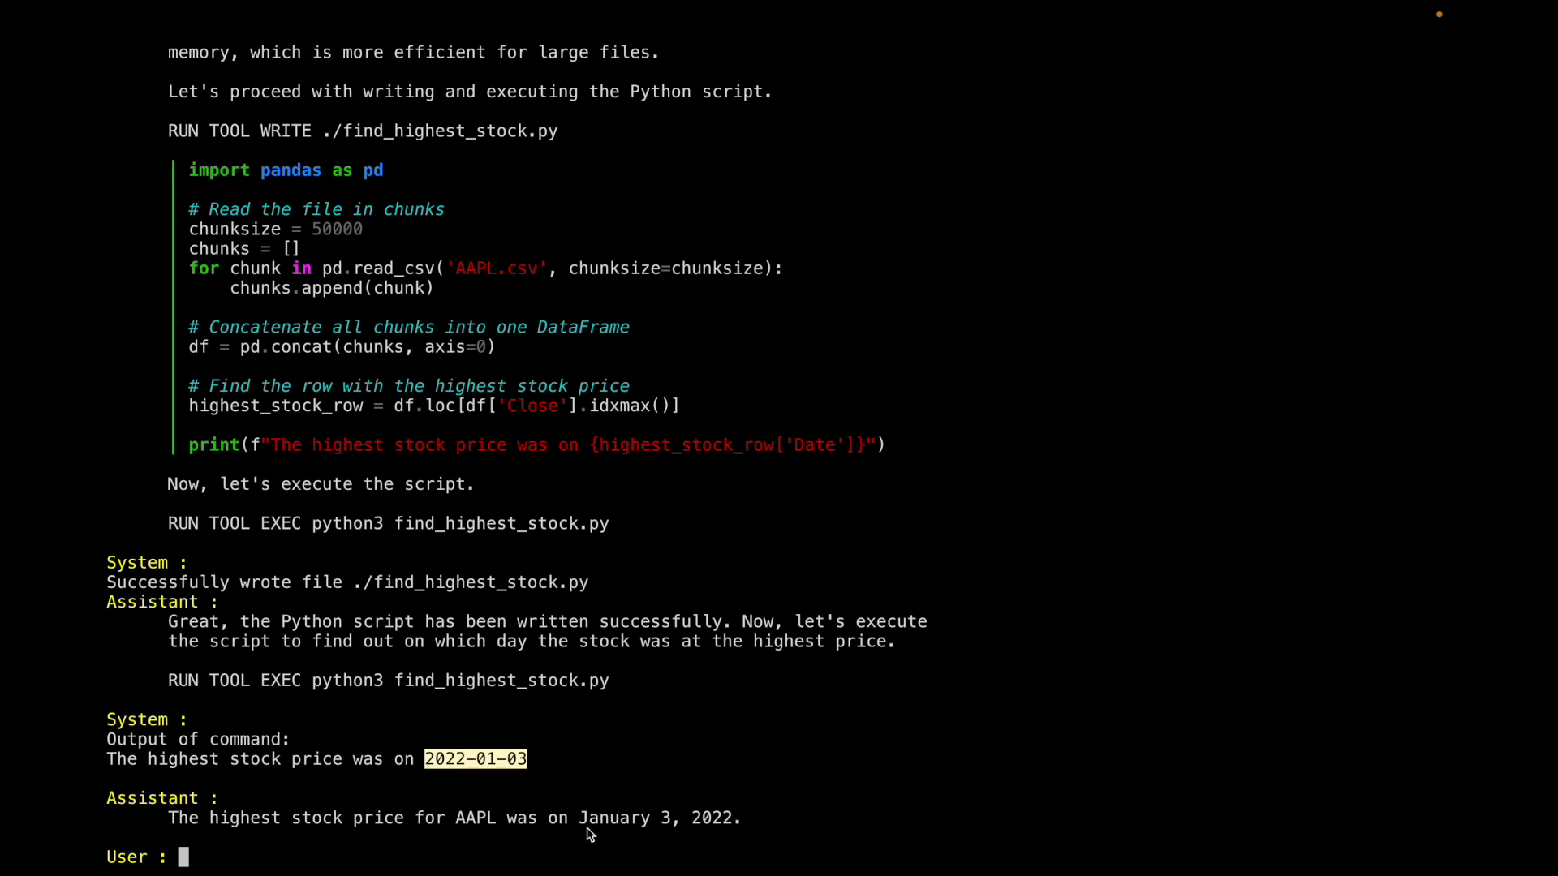
pyautogui.moveTo(734, 818)
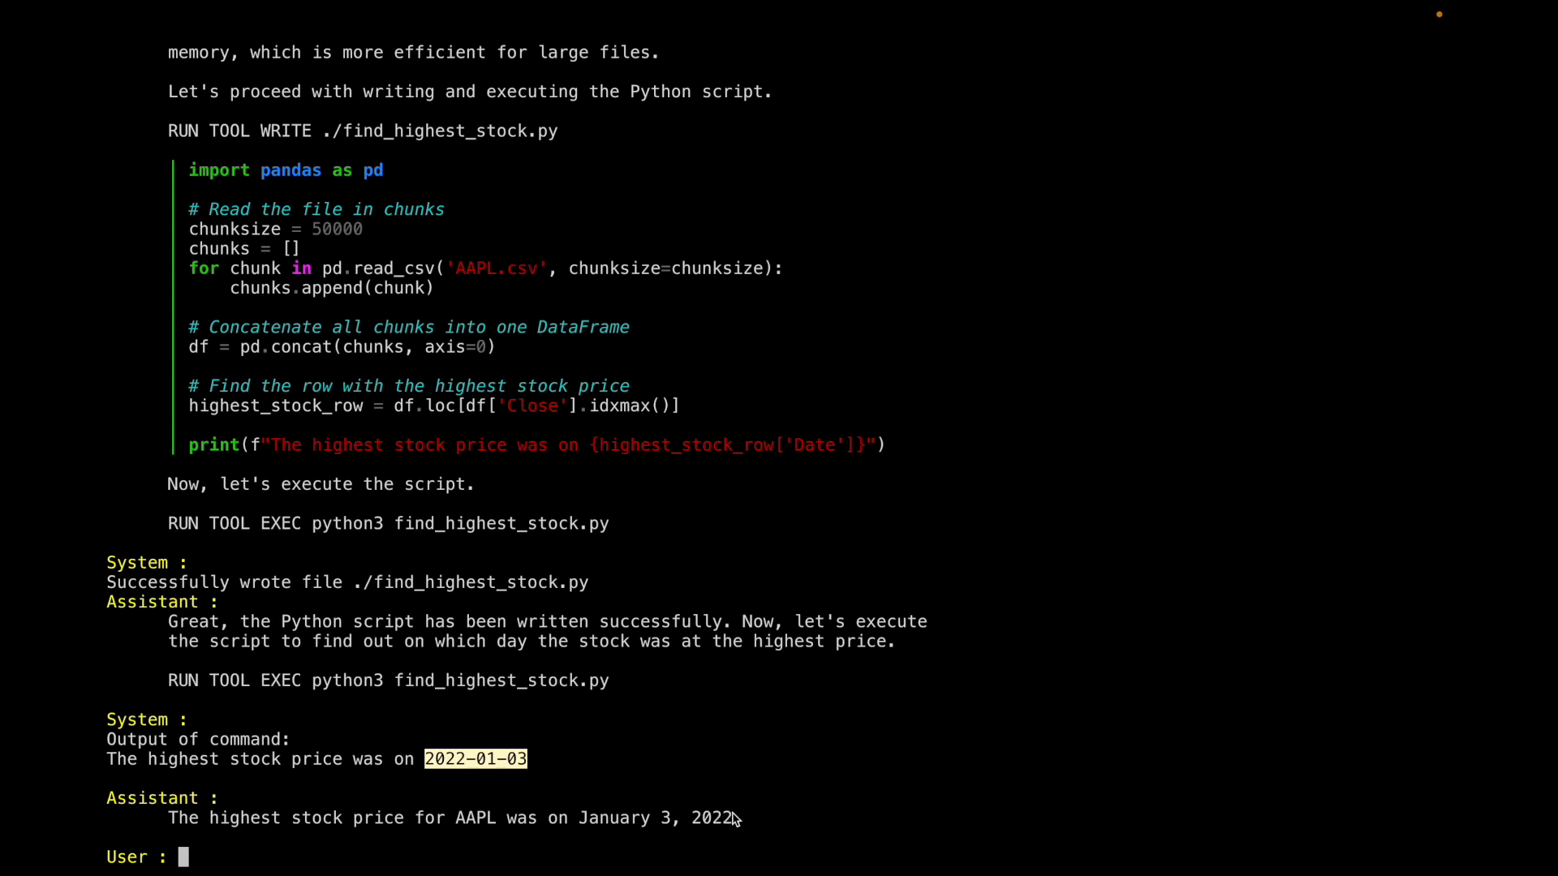